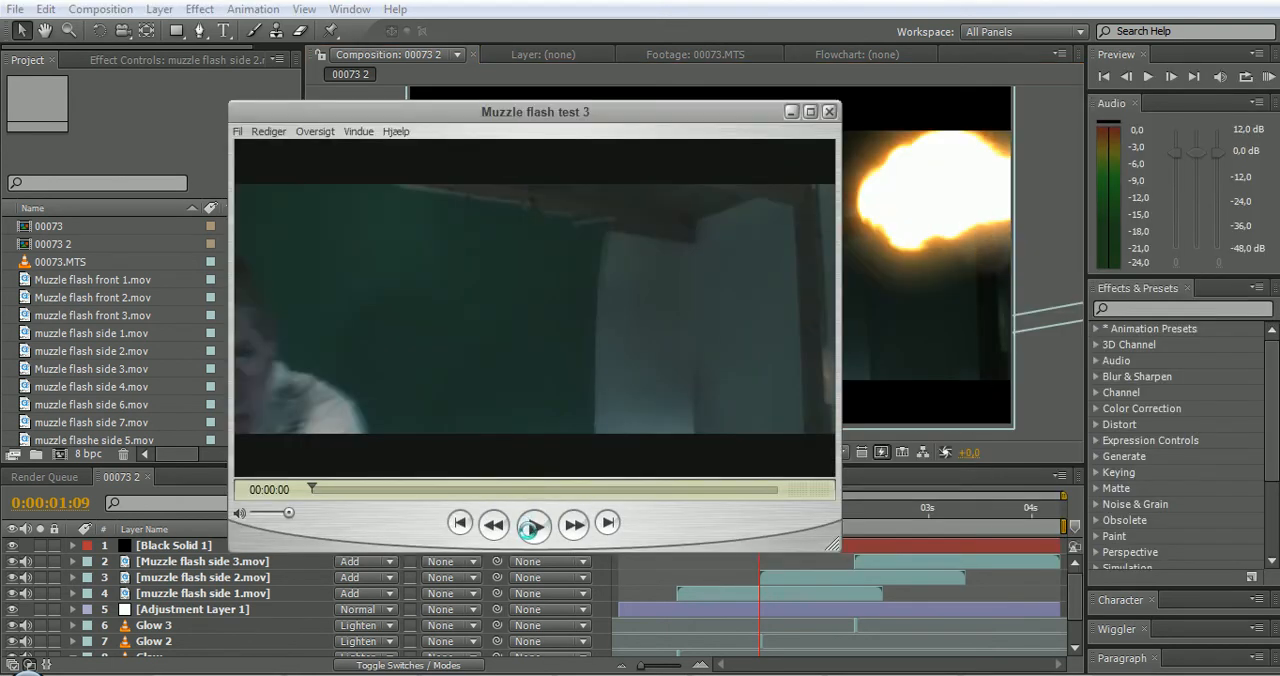
Play 'Muzzle flash test 3', then maximize and play 'Muzzle flash side 3' in QuickTime.
{"action": "left_click", "coordinate": [532, 524]}
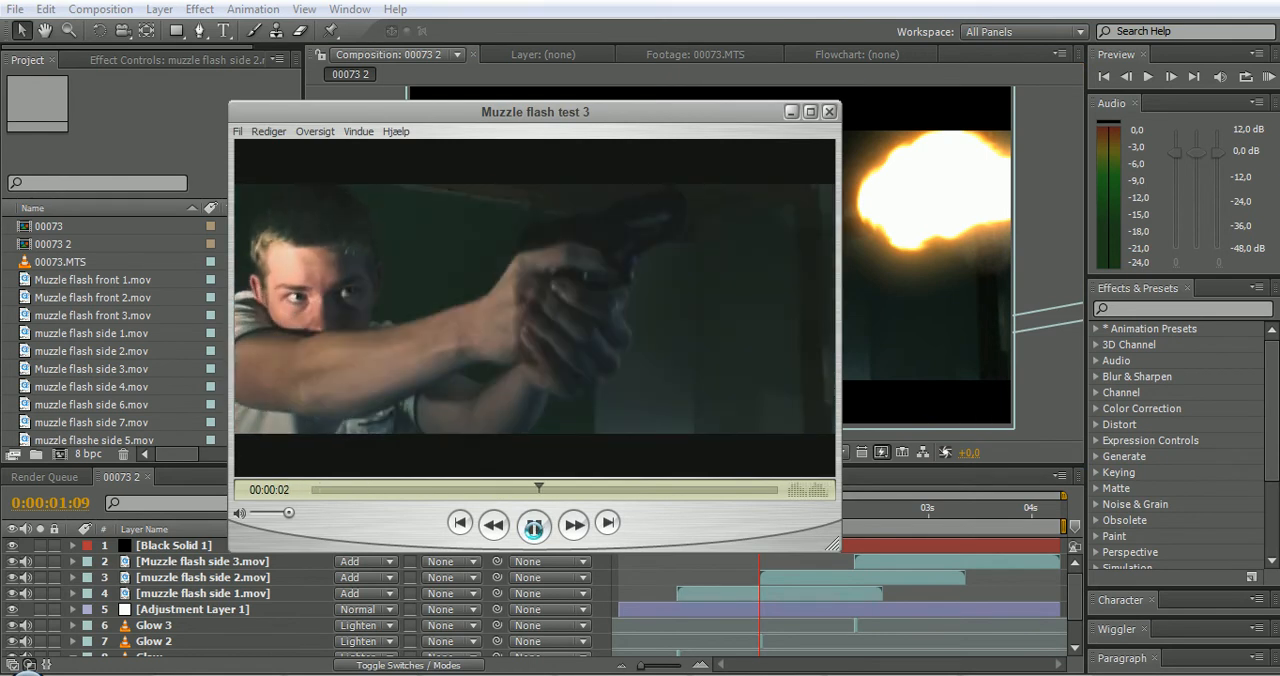
{"action": "left_click", "coordinate": [534, 524]}
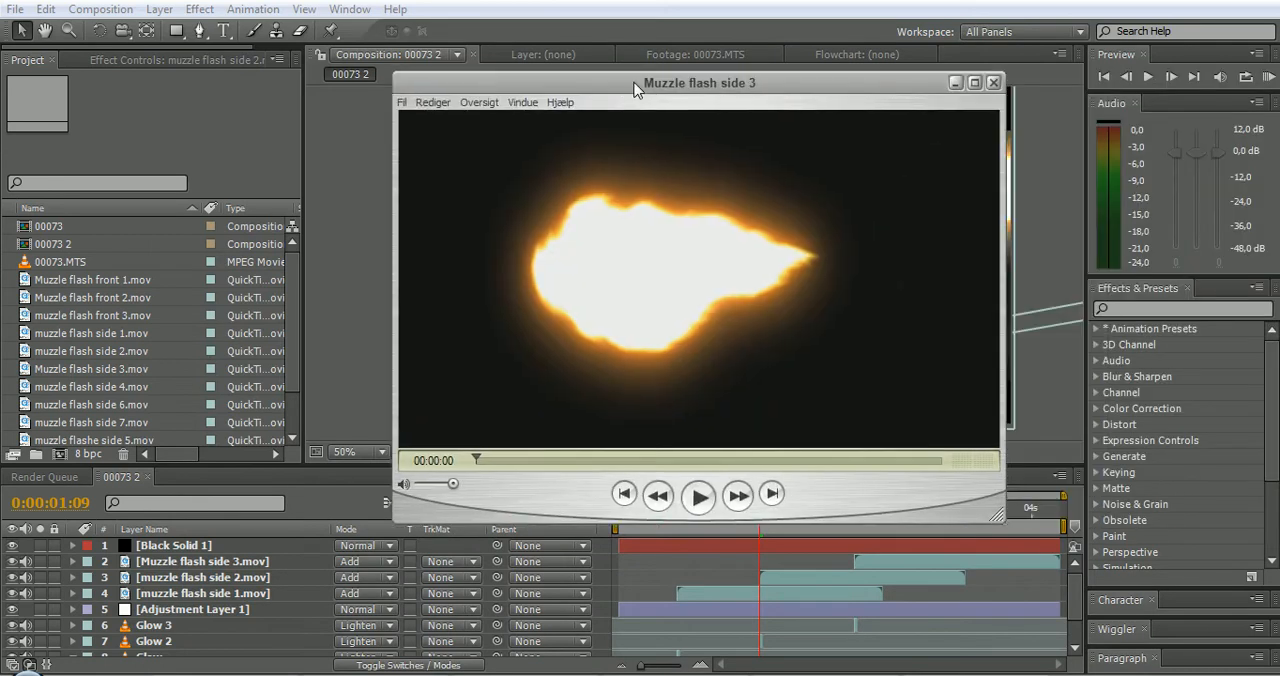
{"action": "left_click", "coordinate": [974, 82]}
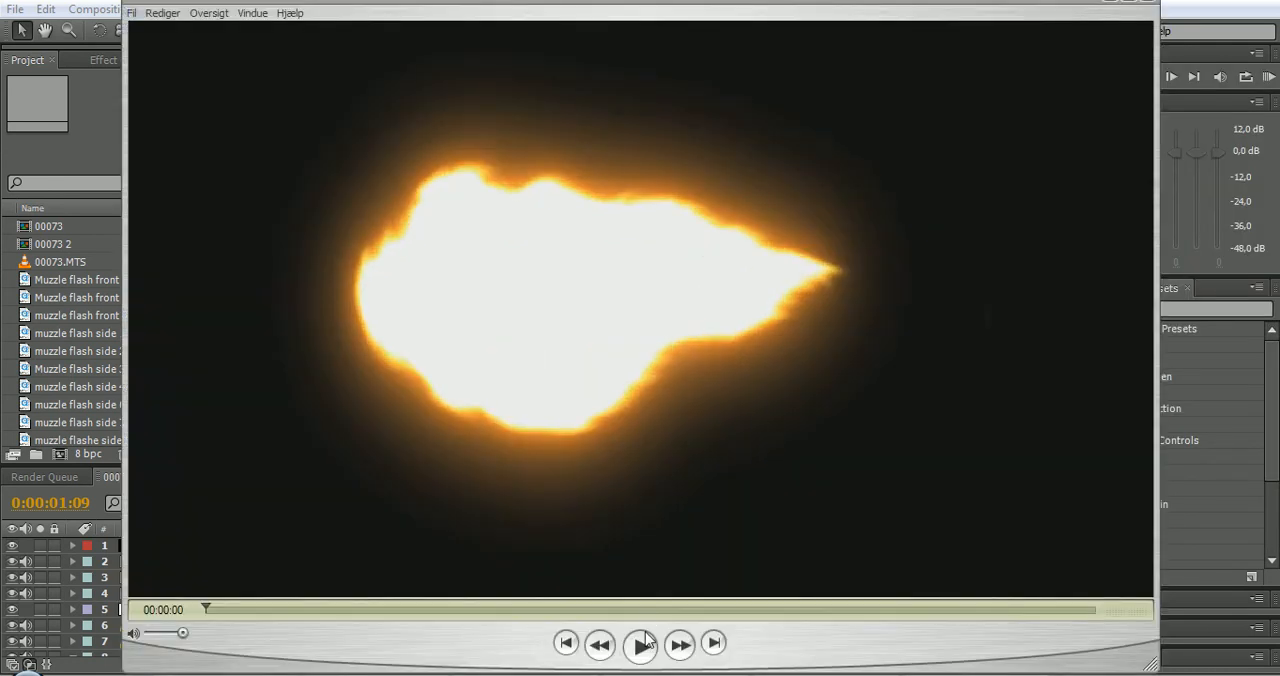
{"action": "left_click", "coordinate": [640, 644]}
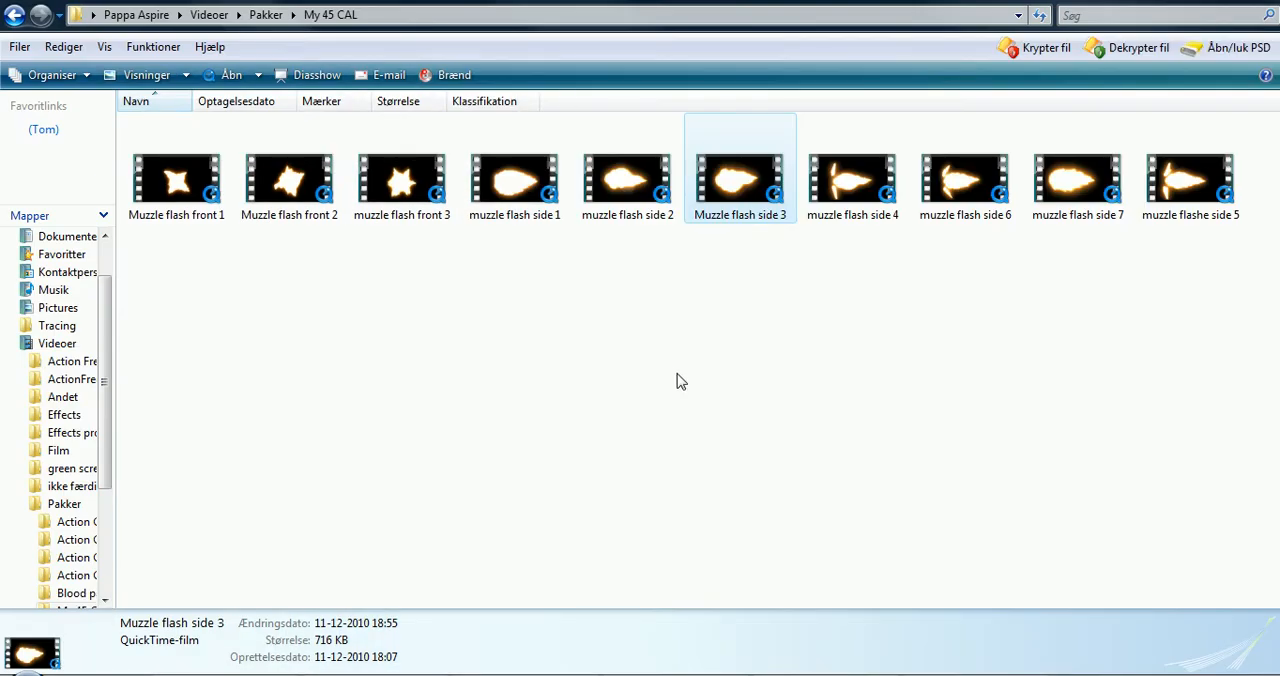
Close the Explorer clip folder to return to the After Effects composition.
{"action": "left_click", "coordinate": [1176, 276]}
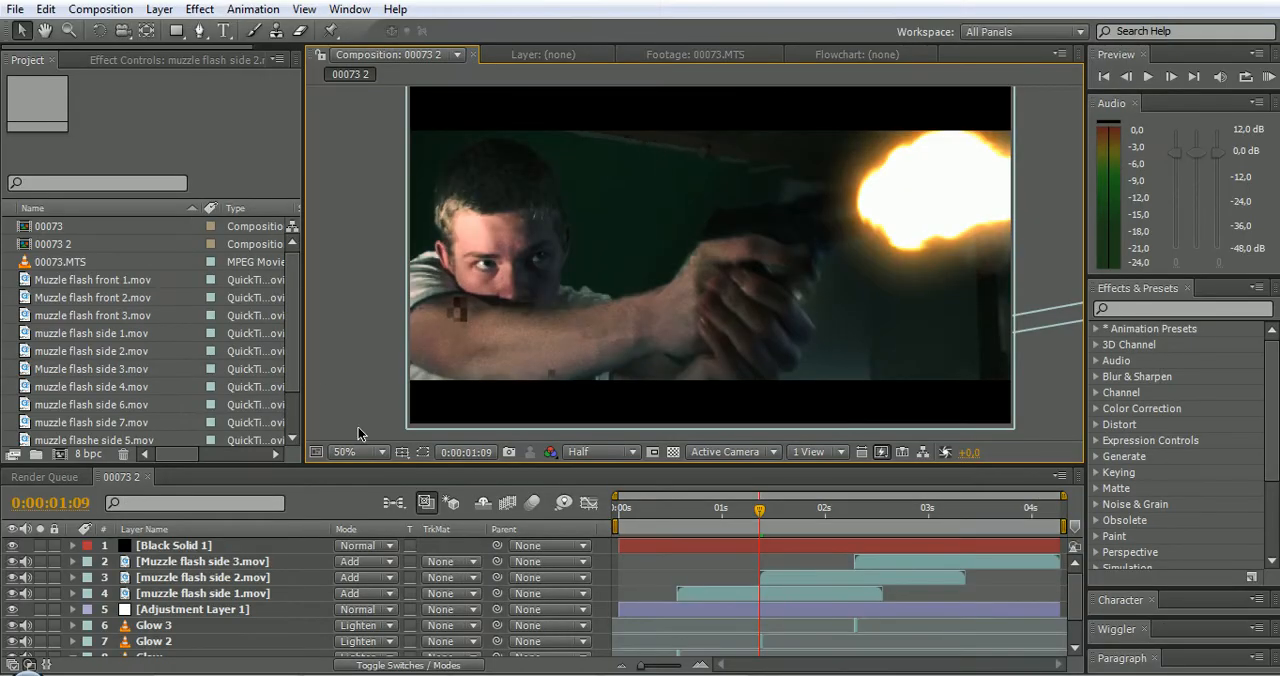
{"action": "mouse_move", "coordinate": [310, 380]}
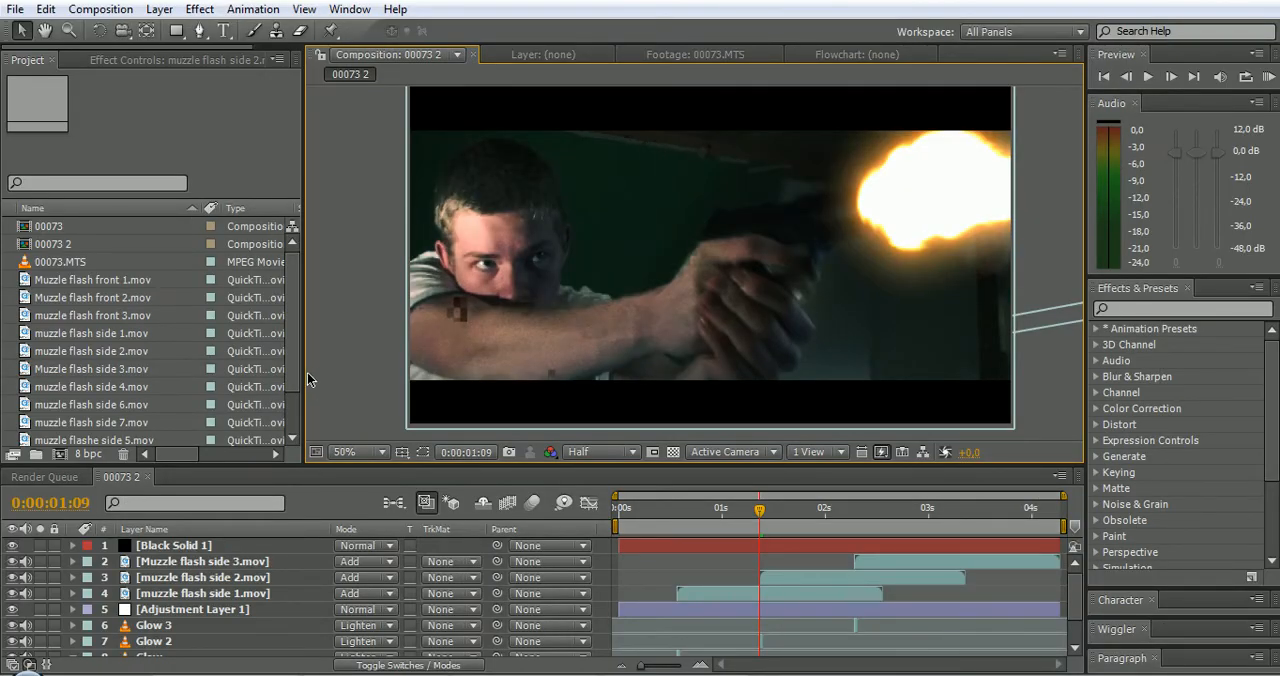
{"action": "mouse_move", "coordinate": [910, 270]}
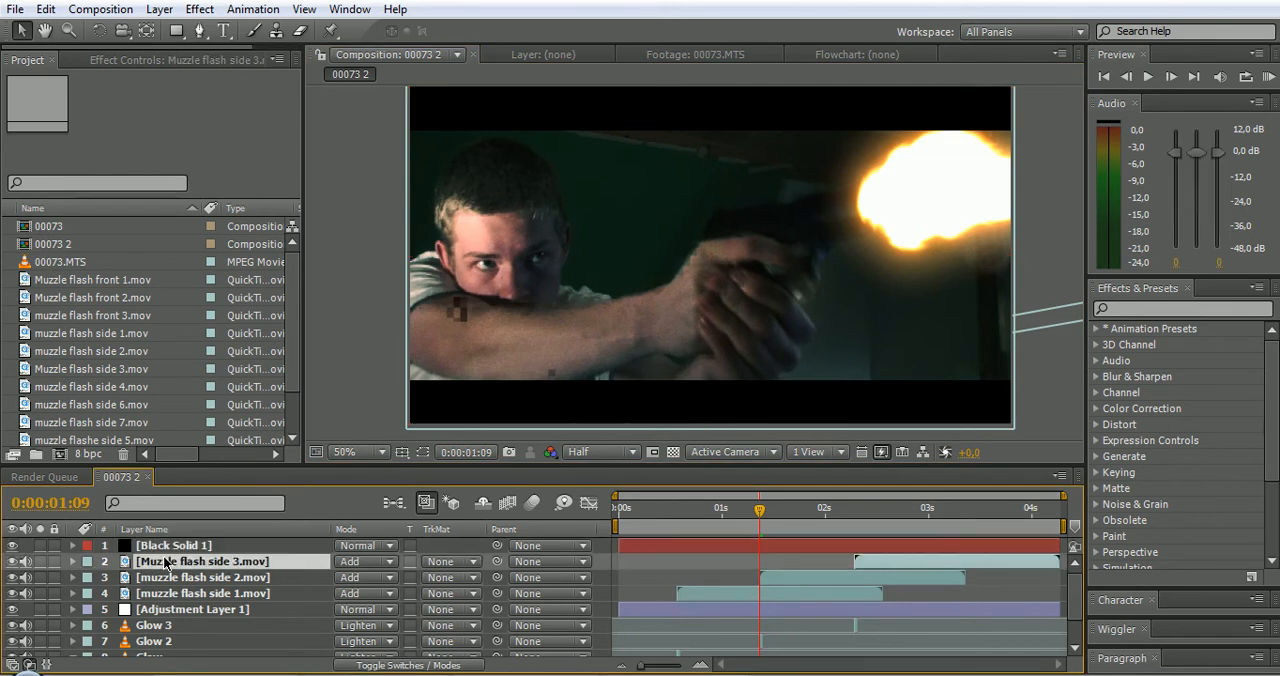
Delete the muzzle flash and Glow layers and scrub to frame 13 before the gun fires.
{"action": "scroll", "scroll_direction": "down", "scroll_amount": 3}
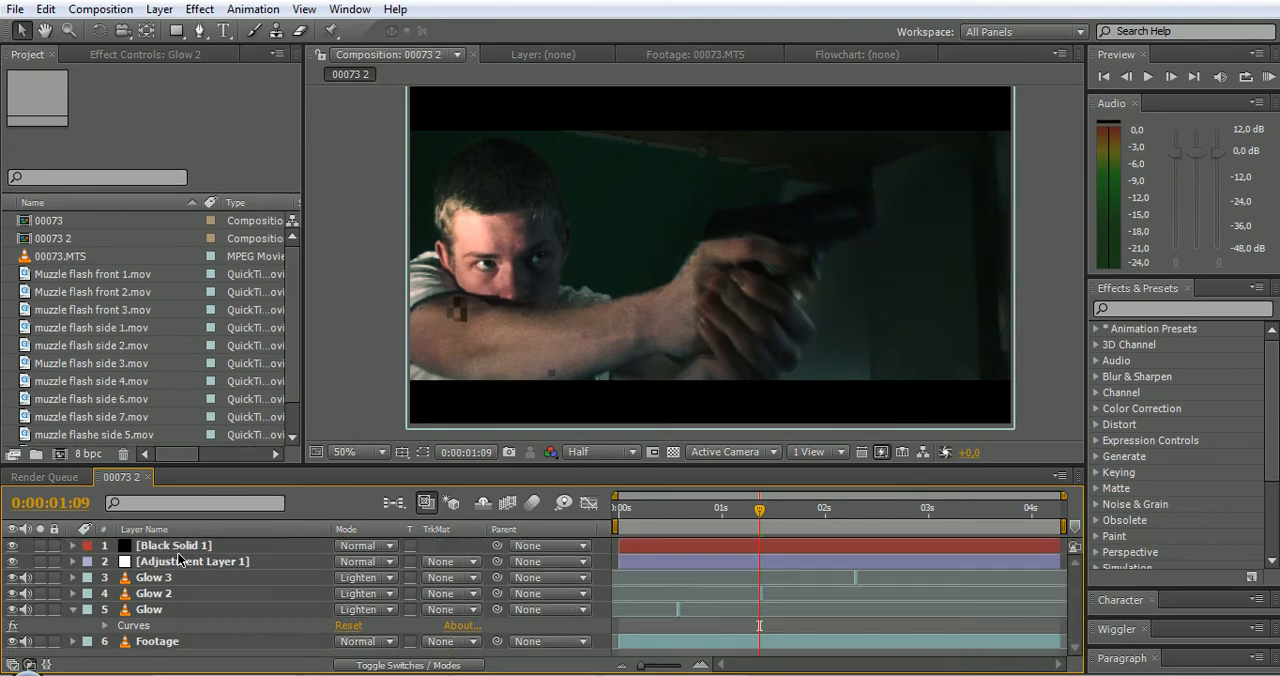
{"action": "left_click", "coordinate": [148, 608]}
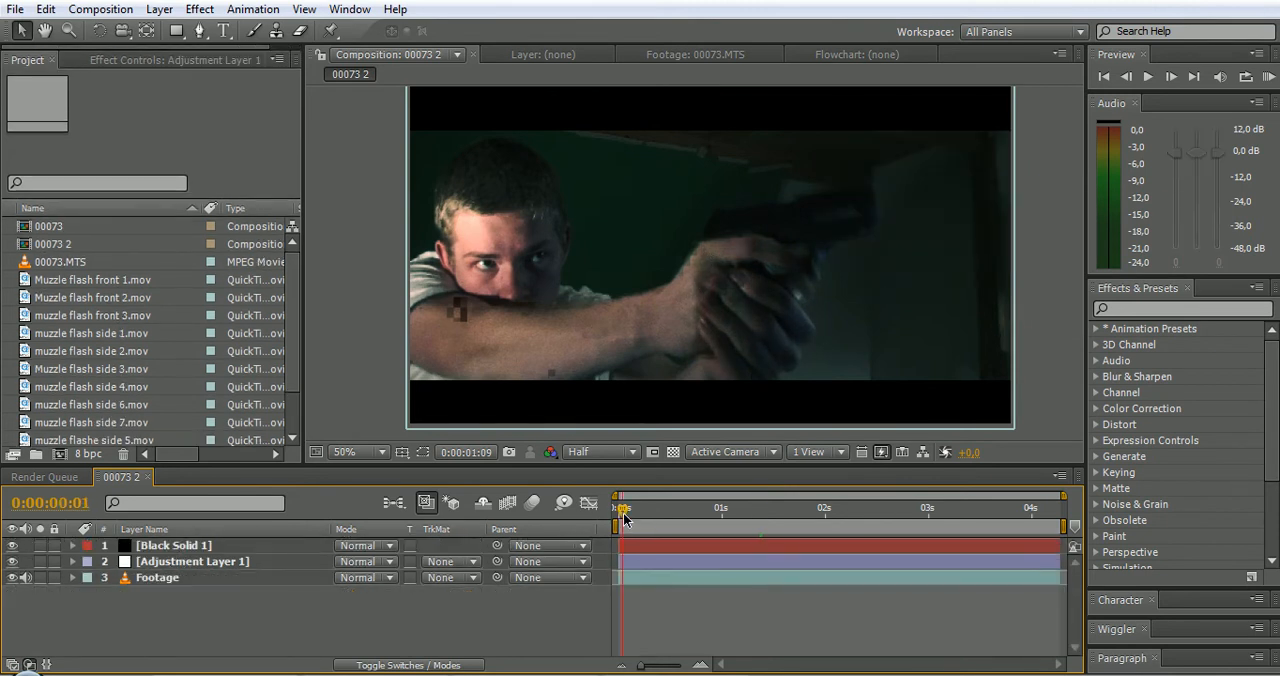
{"action": "left_click_drag", "start_coordinate": [624, 510], "coordinate": [640, 510]}
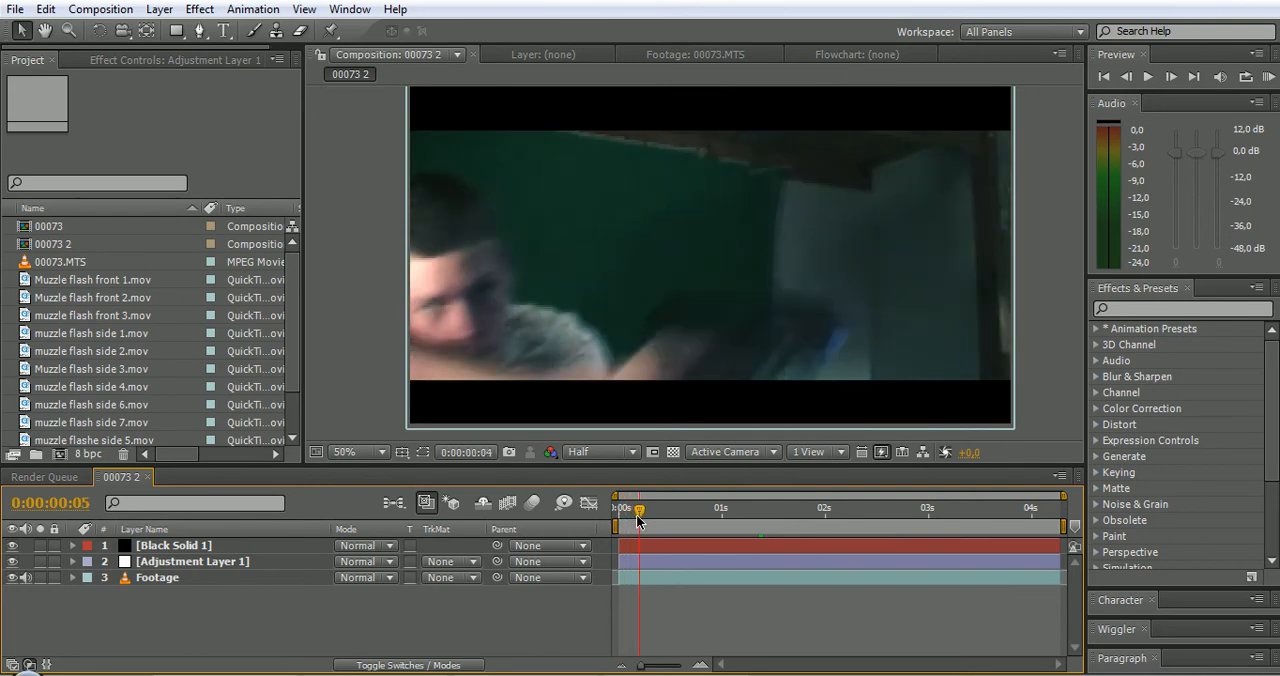
{"action": "left_click_drag", "start_coordinate": [640, 508], "coordinate": [676, 508]}
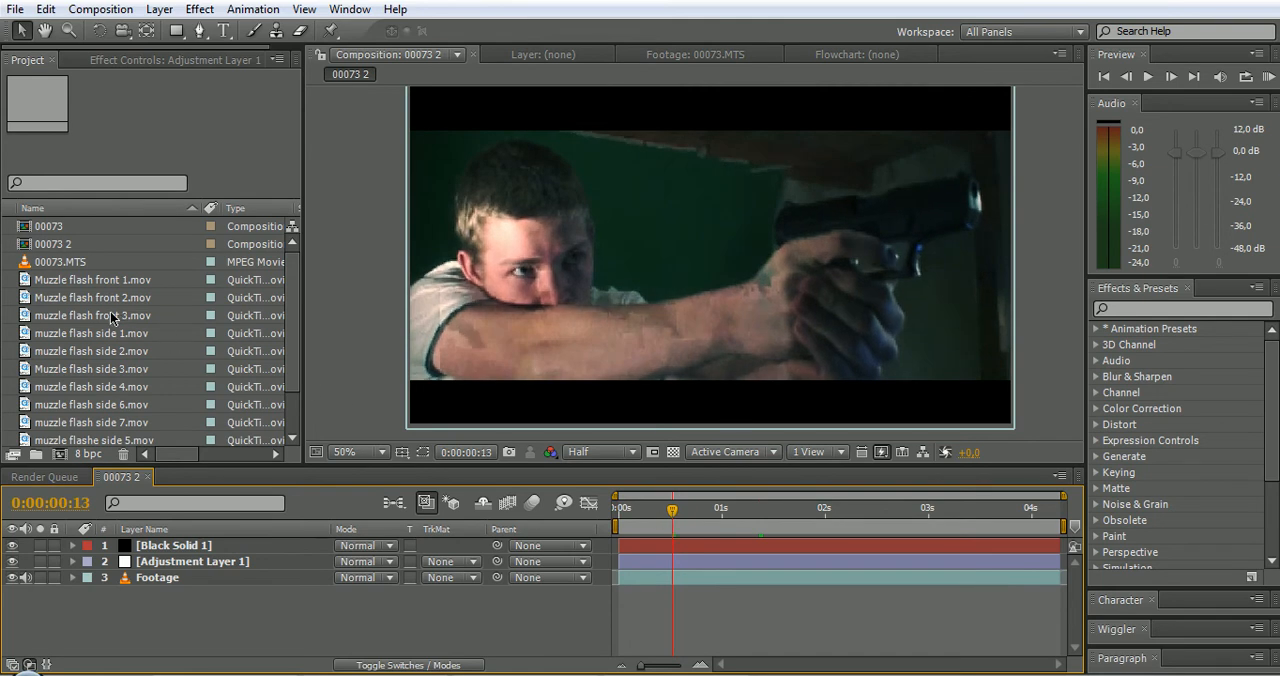
{"action": "mouse_move", "coordinate": [100, 344]}
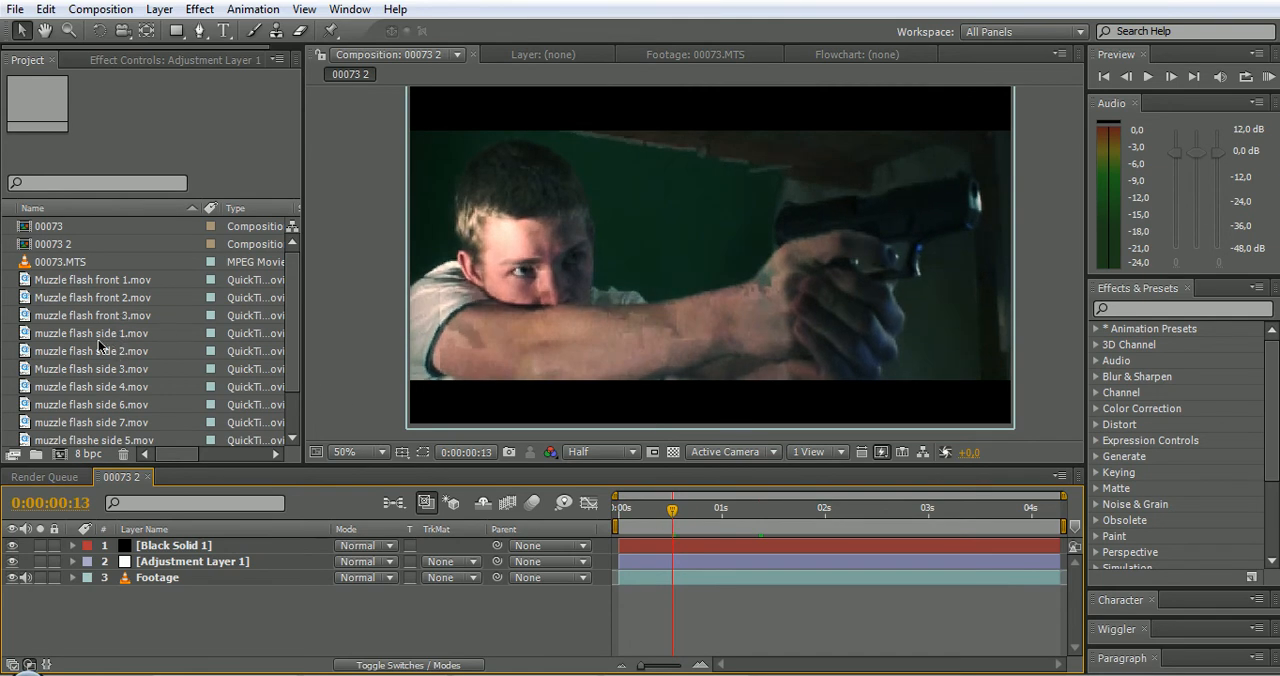
Add muzzle flash side 1.mov at the barrel with Add blending and duplicate the Footage layer.
{"action": "left_click", "coordinate": [92, 332]}
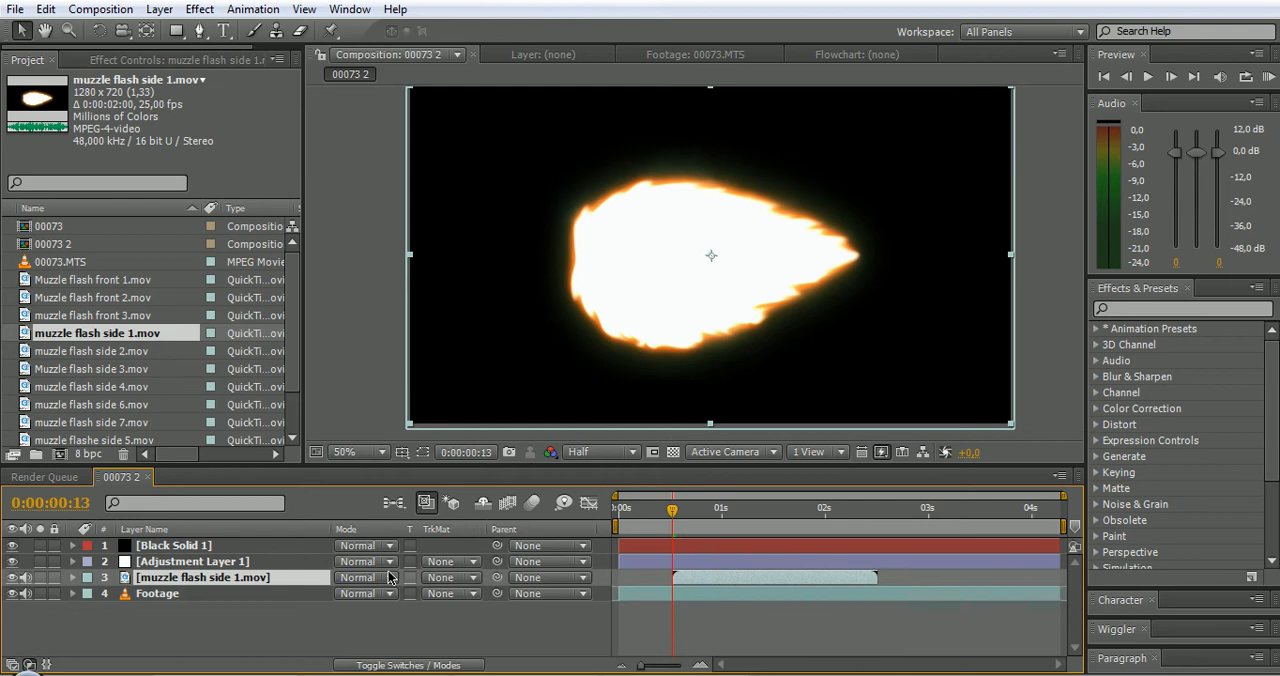
{"action": "mouse_move", "coordinate": [384, 636]}
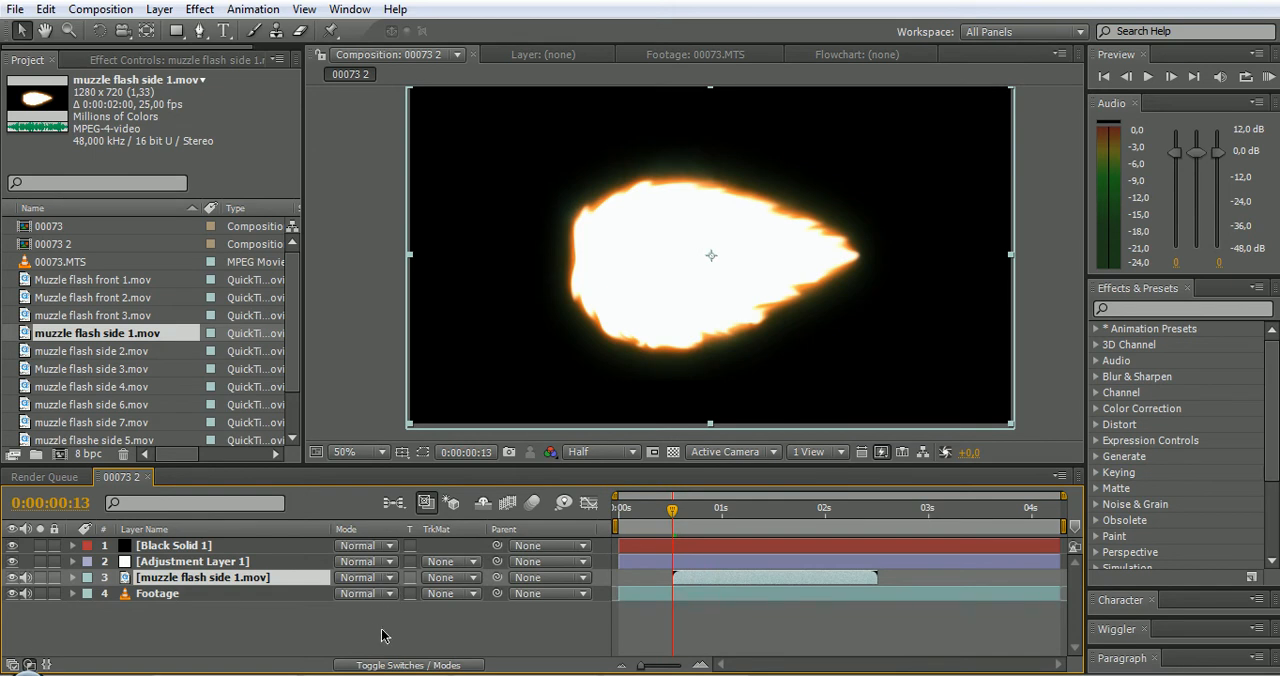
{"action": "mouse_move", "coordinate": [408, 602]}
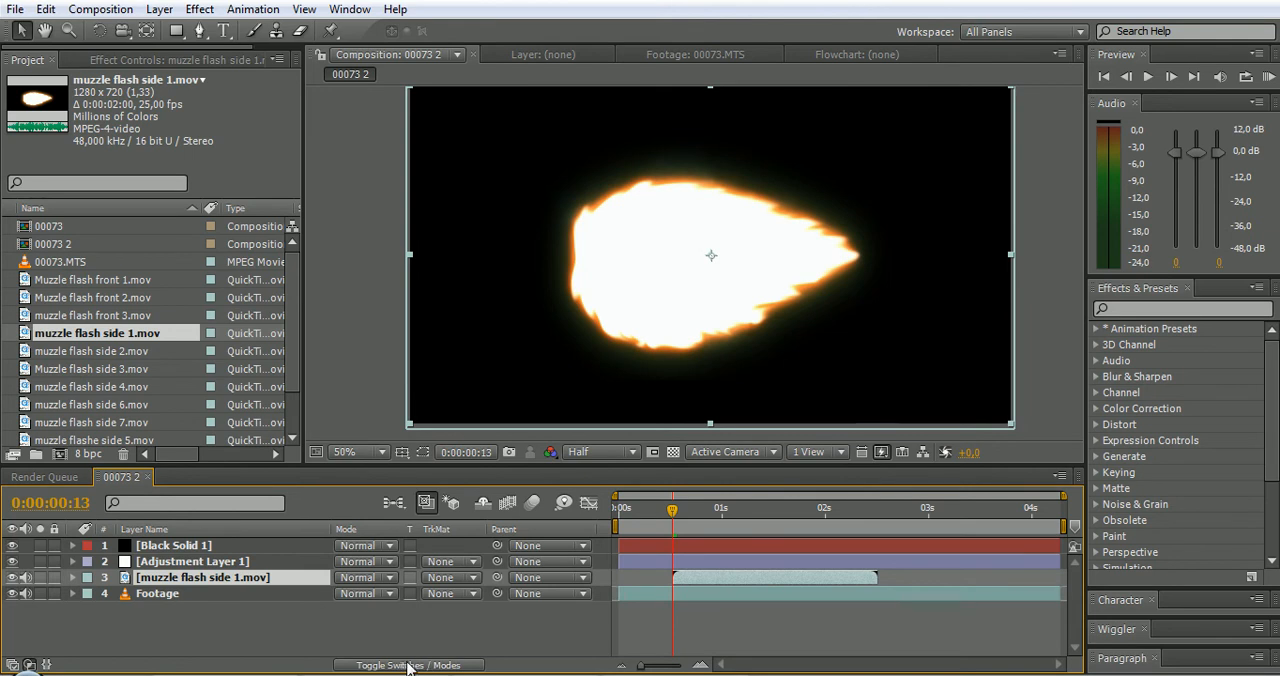
{"action": "left_click", "coordinate": [364, 576]}
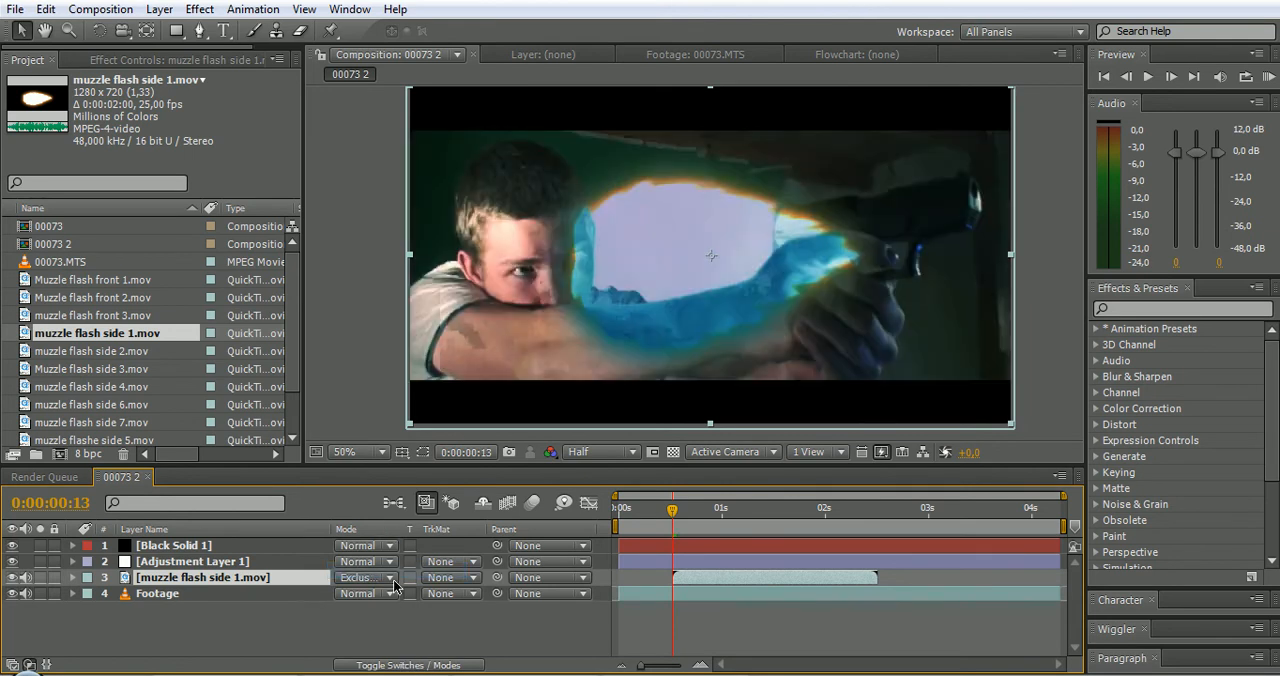
{"action": "left_click", "coordinate": [364, 576]}
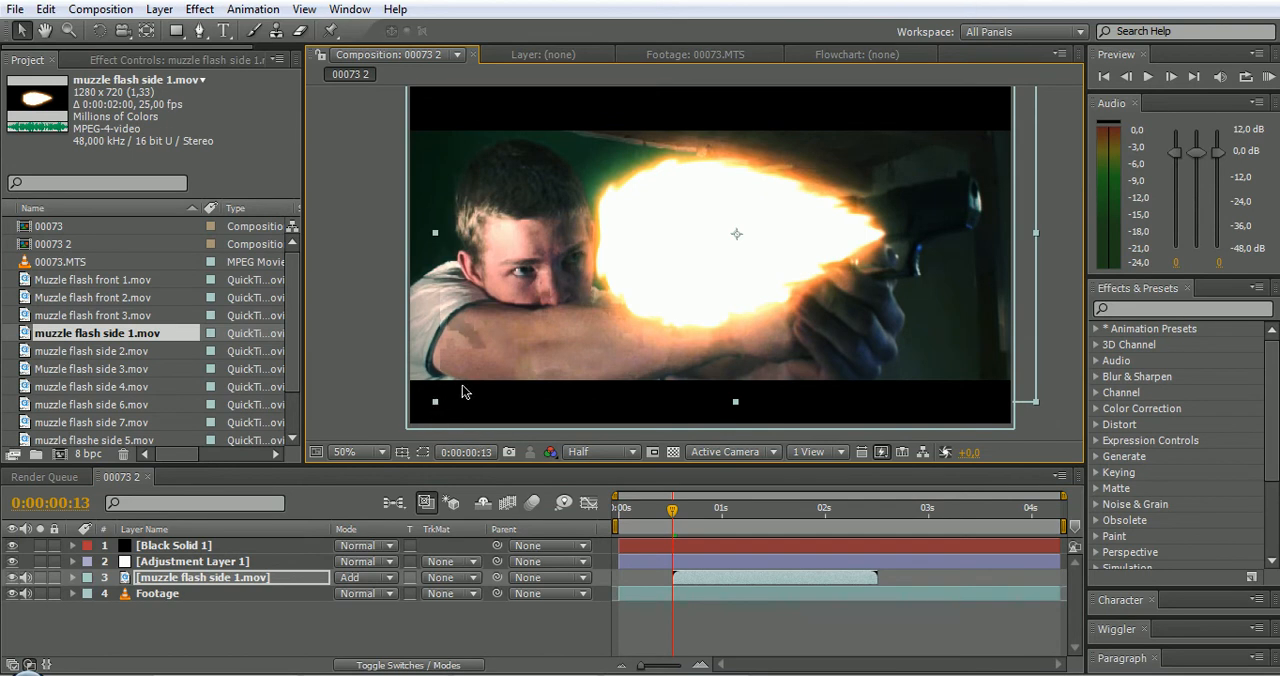
{"action": "left_click", "coordinate": [200, 578]}
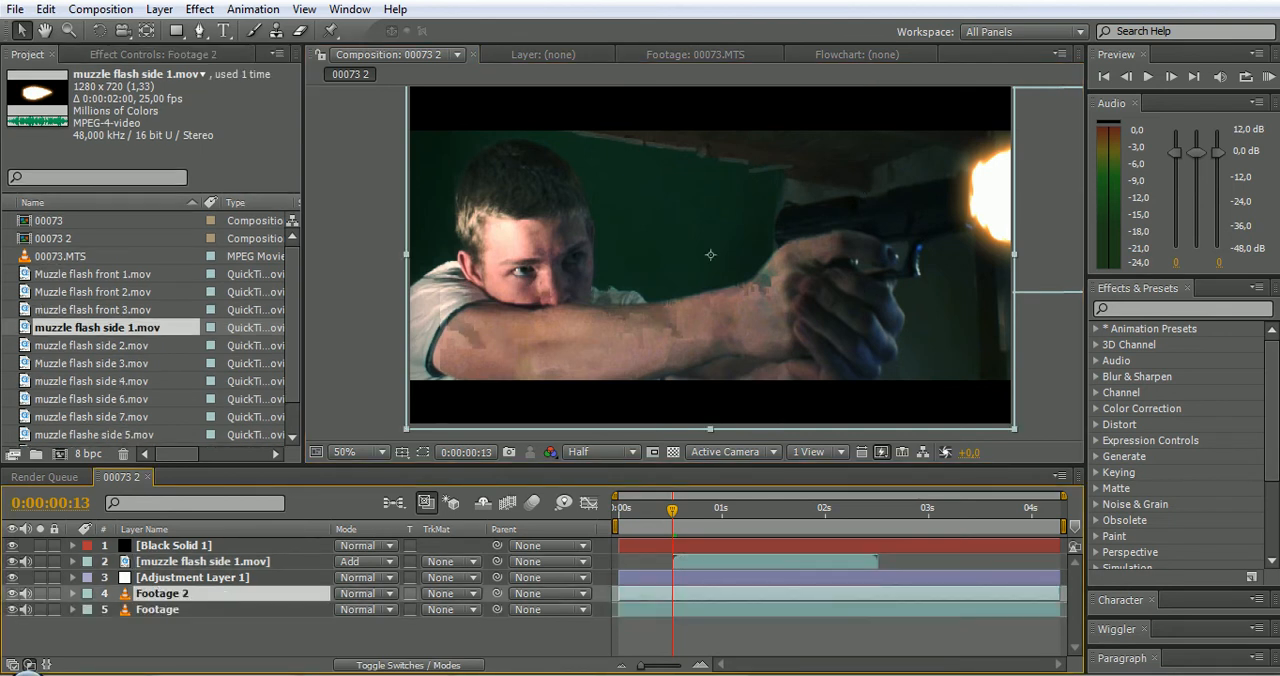
Set Footage 2 to Lighten, brighten it with Curves on RGB and Red, and pick the Pen tool.
{"action": "left_click", "coordinate": [364, 560]}
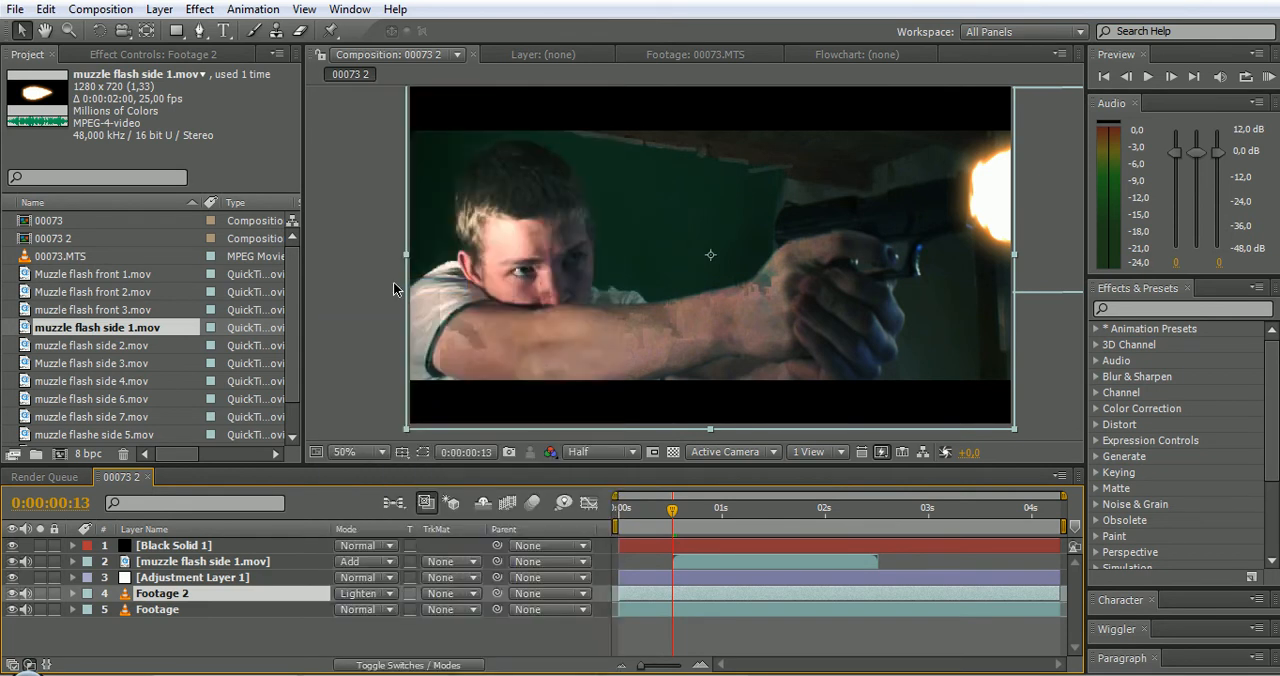
{"action": "left_click", "coordinate": [200, 8]}
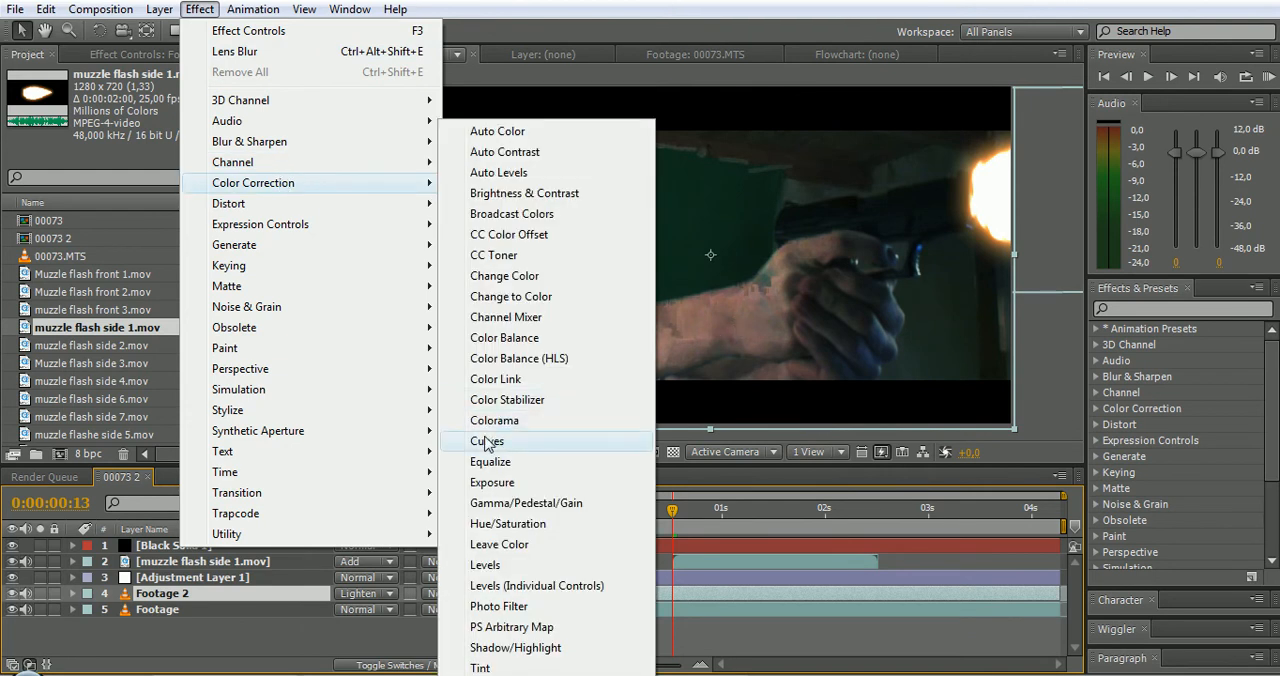
{"action": "left_click", "coordinate": [488, 440]}
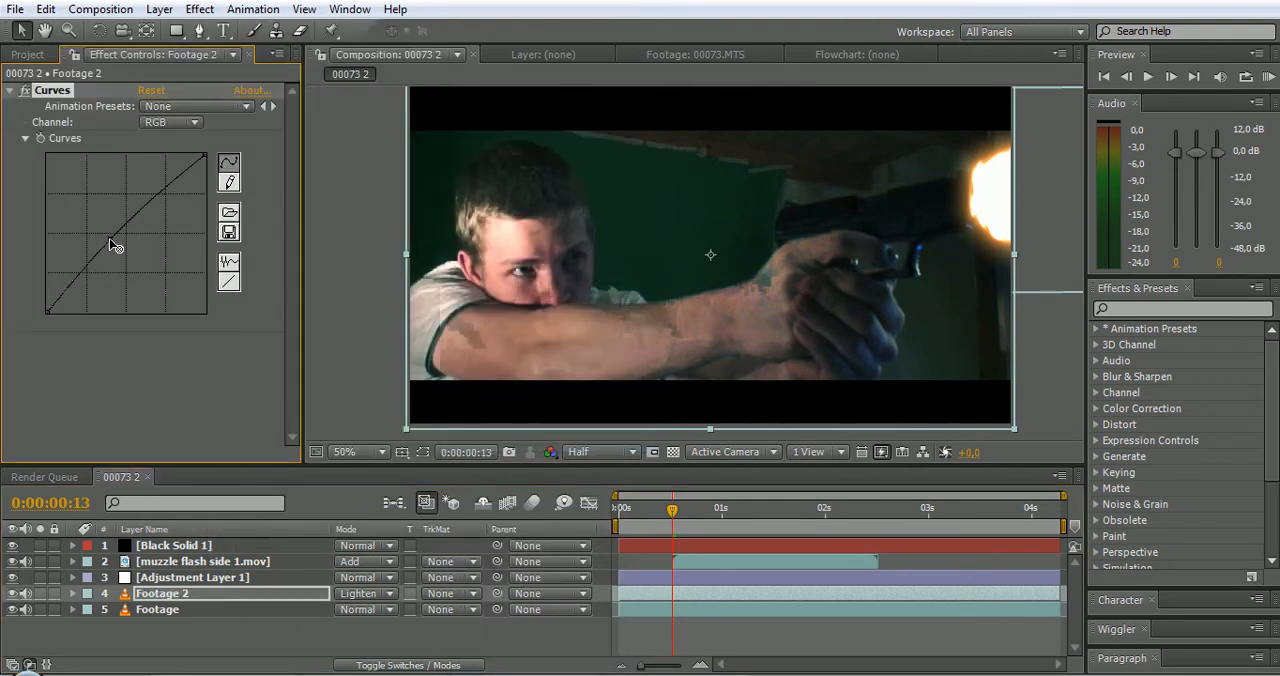
{"action": "left_click_drag", "start_coordinate": [116, 244], "coordinate": [104, 232]}
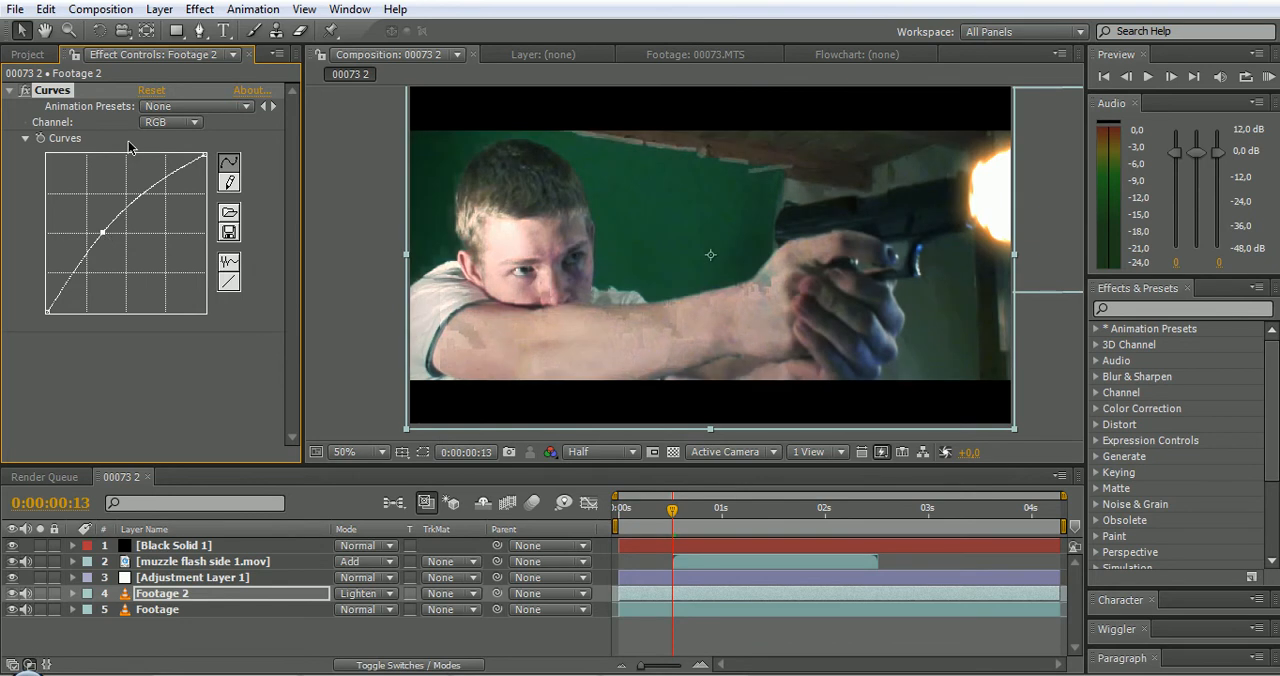
{"action": "left_click", "coordinate": [170, 120]}
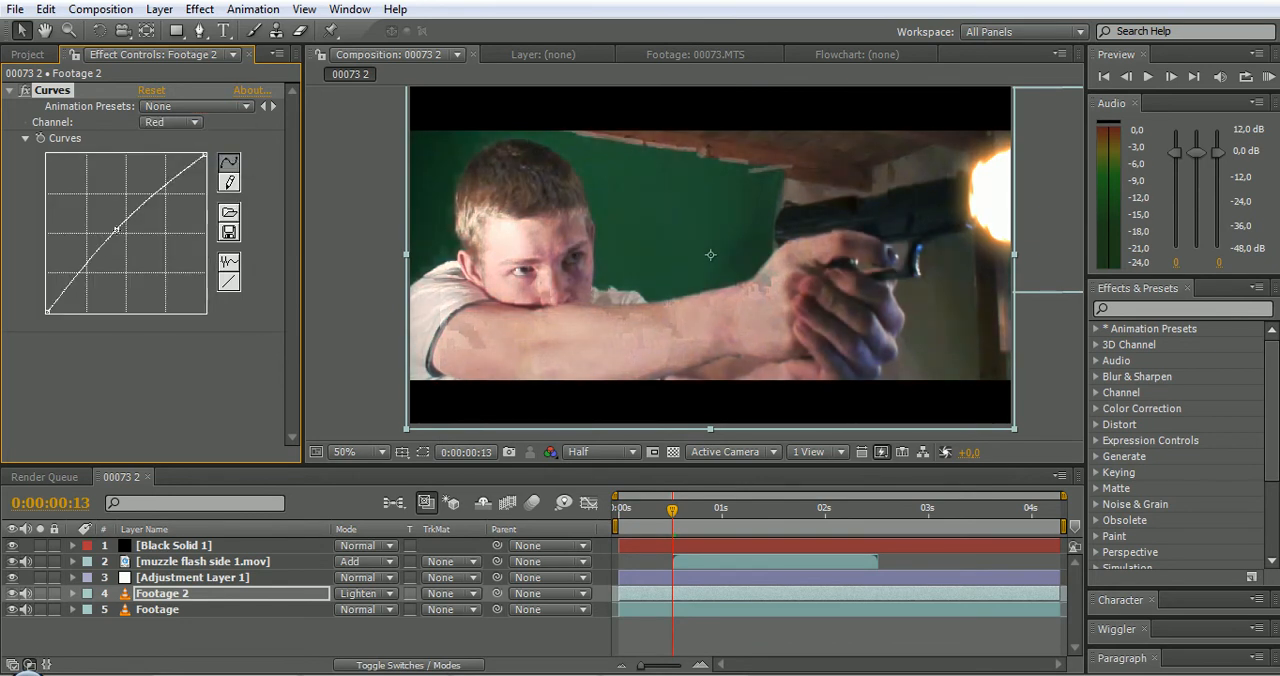
{"action": "left_click", "coordinate": [28, 54]}
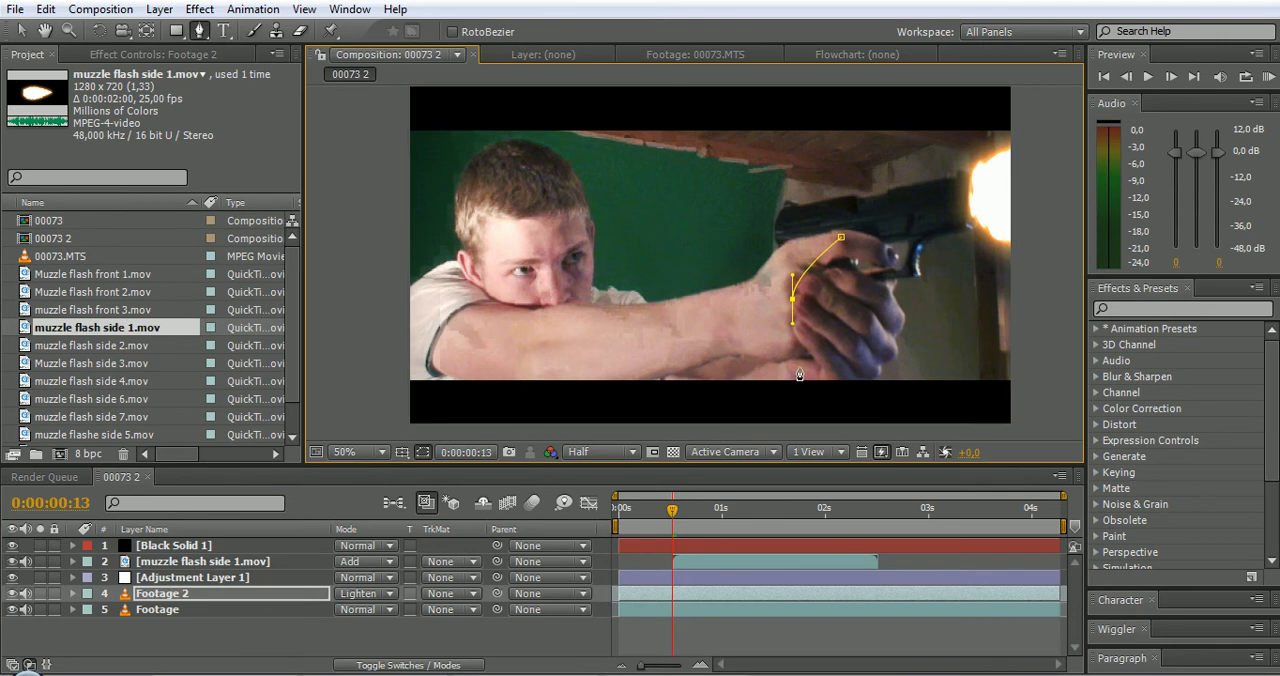
Close the Pen-tool mask around the hands on Footage 2 and keyframe its Opacity.
{"action": "left_click", "coordinate": [890, 256]}
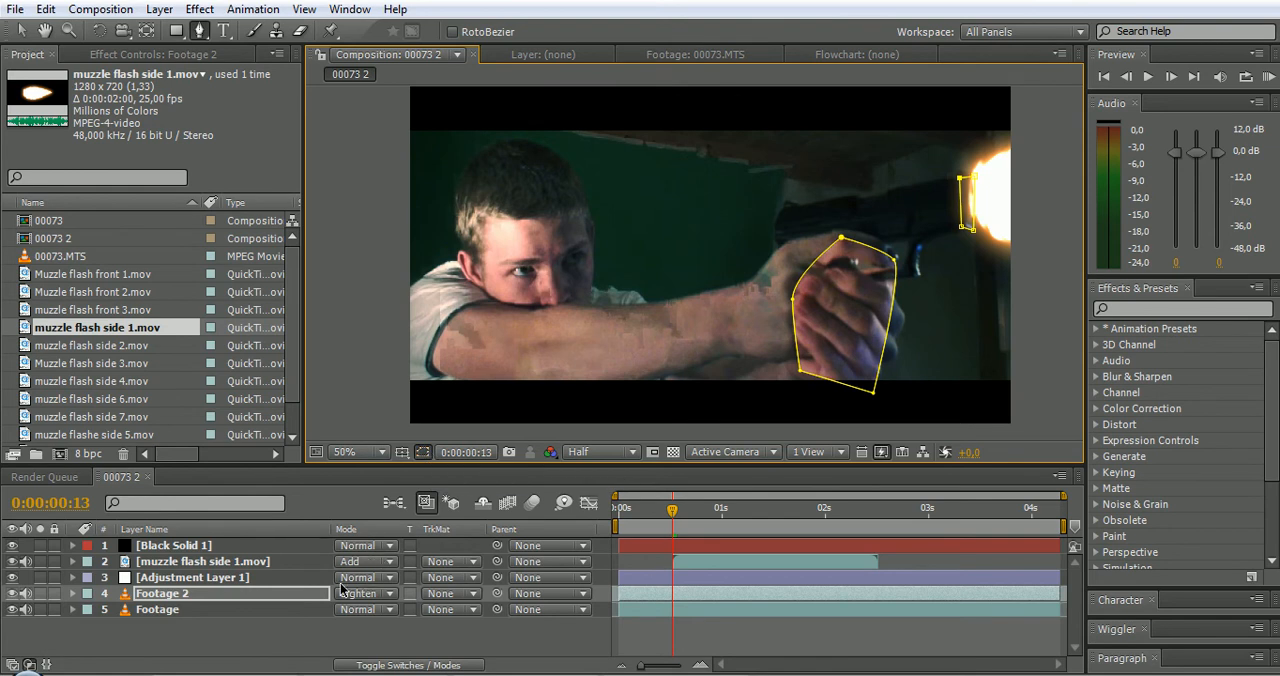
{"action": "left_click", "coordinate": [72, 592]}
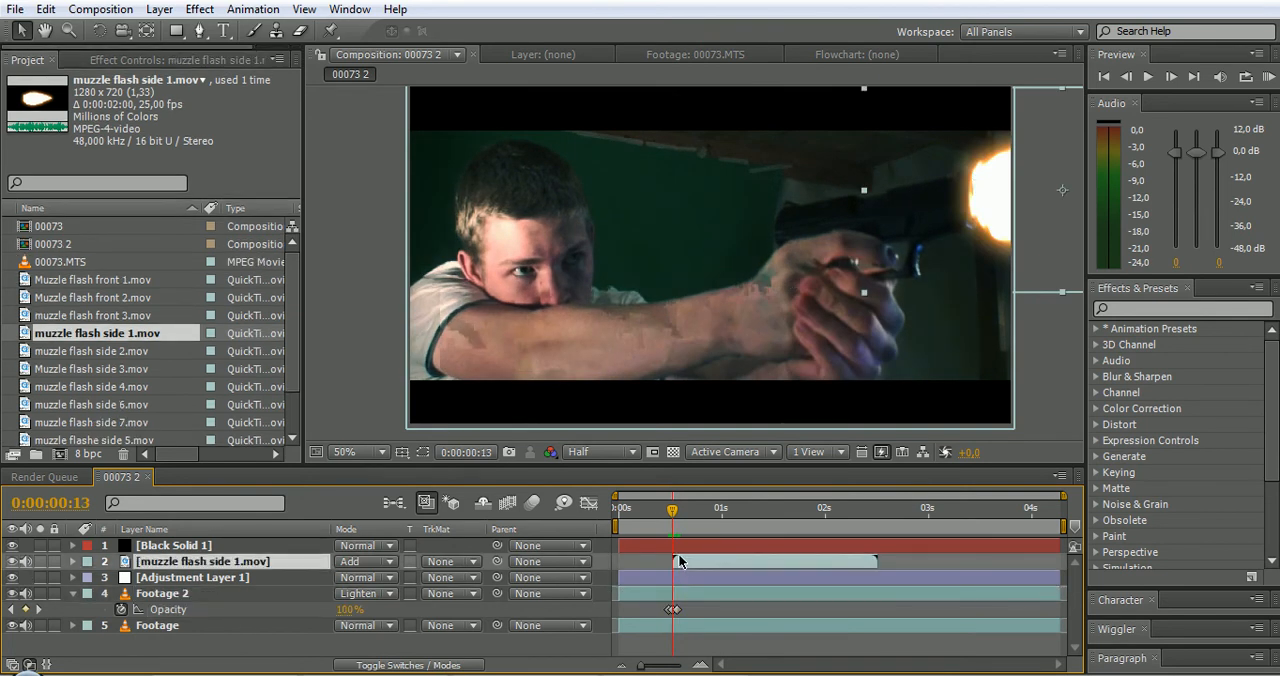
Reveal the audio waveform of the side muzzle flash layer above the masked hands composite.
{"action": "left_click", "coordinate": [72, 560]}
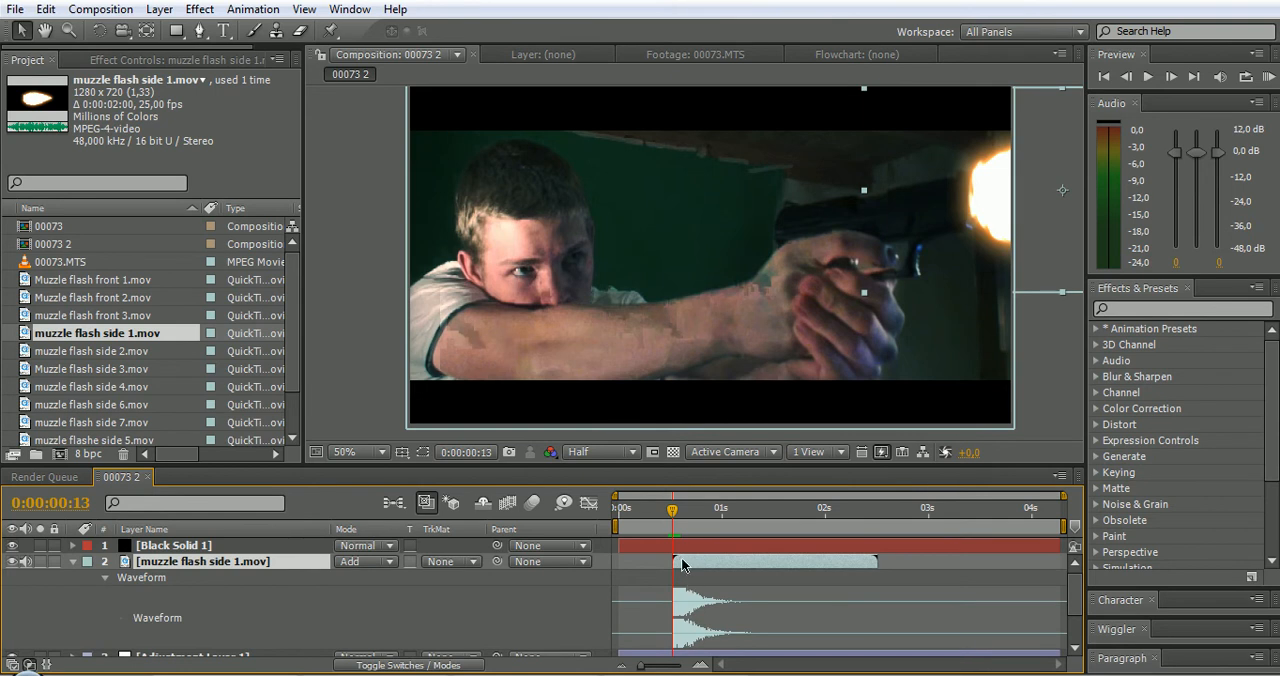
{"action": "mouse_move", "coordinate": [530, 550]}
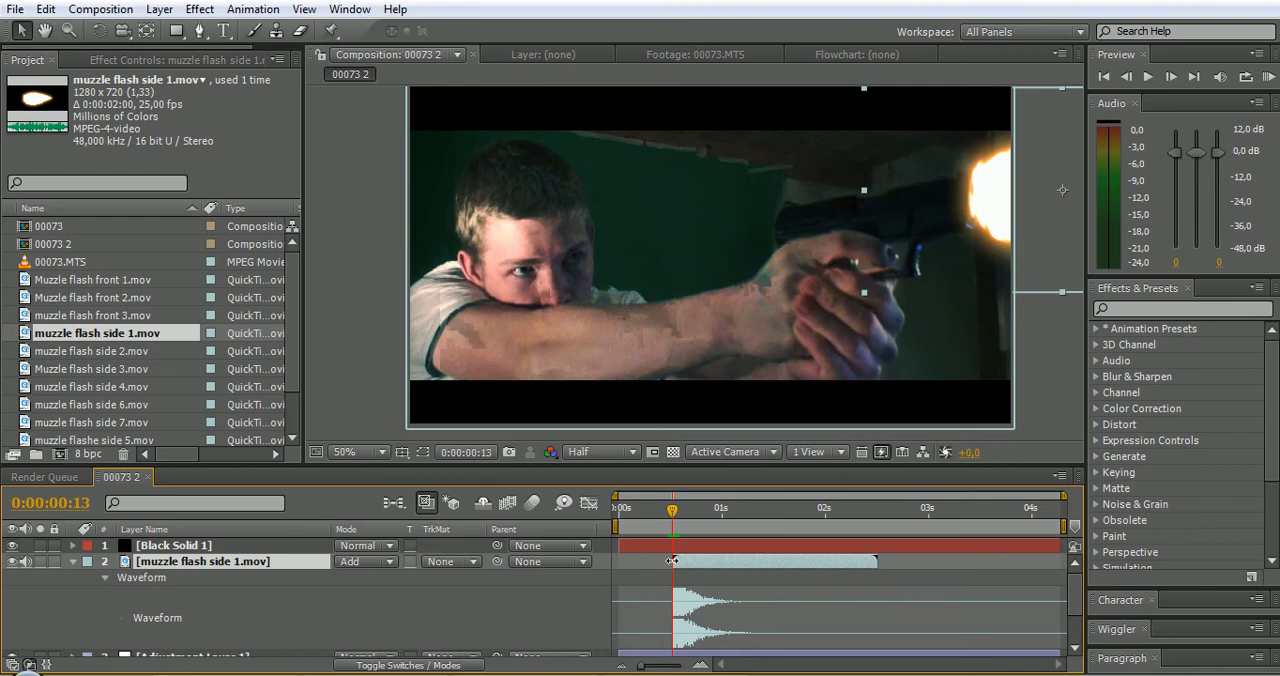
{"action": "mouse_move", "coordinate": [710, 280]}
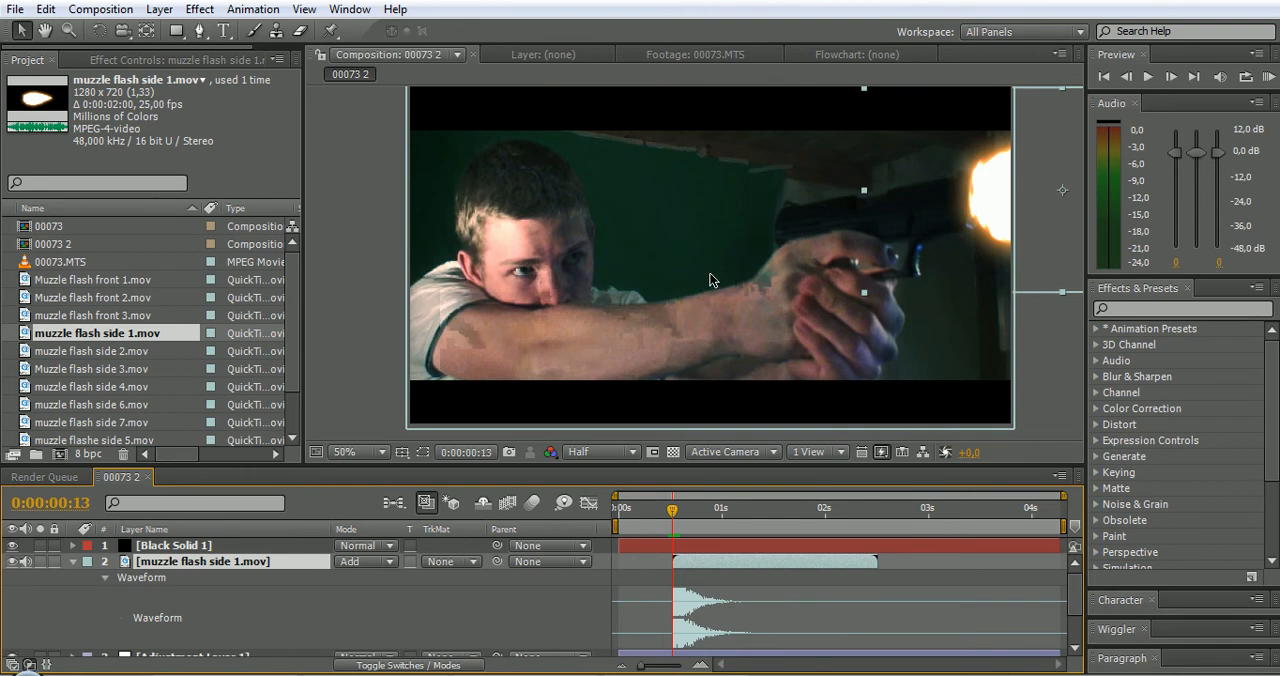
{"action": "mouse_move", "coordinate": [564, 370]}
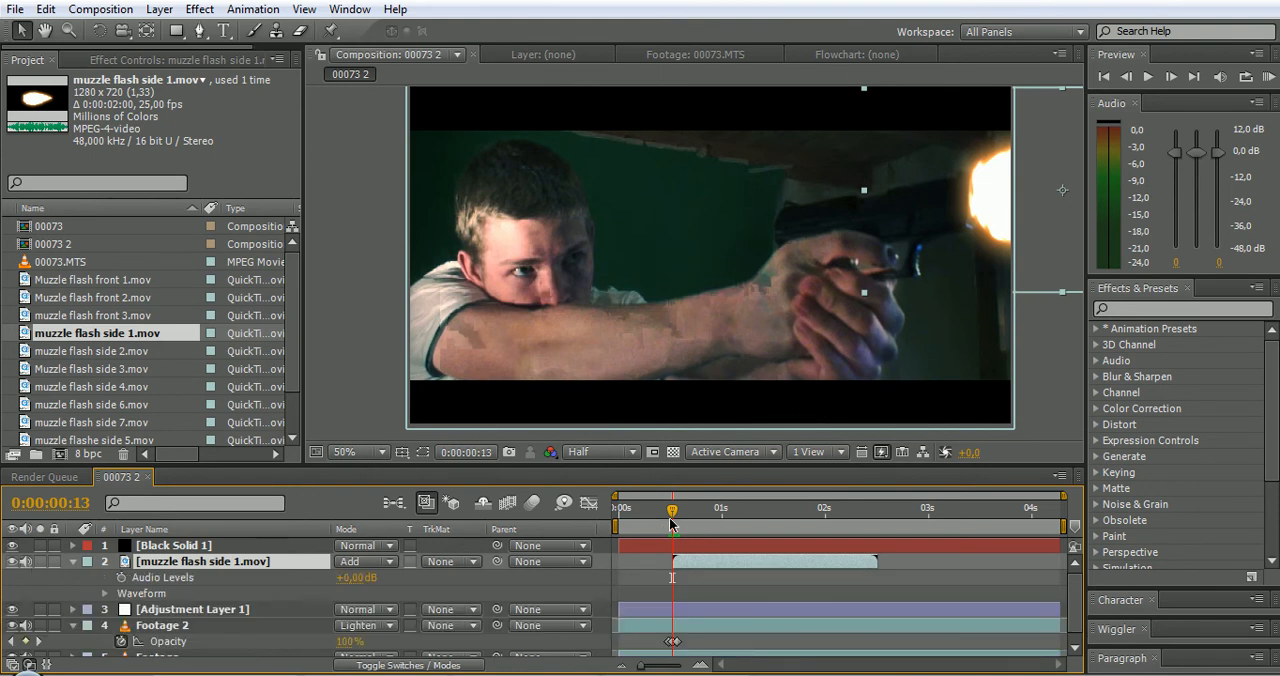
Keyframe Footage 2 opacity 100%/0% around the flash and rename the layer Glow.
{"action": "left_click", "coordinate": [680, 510]}
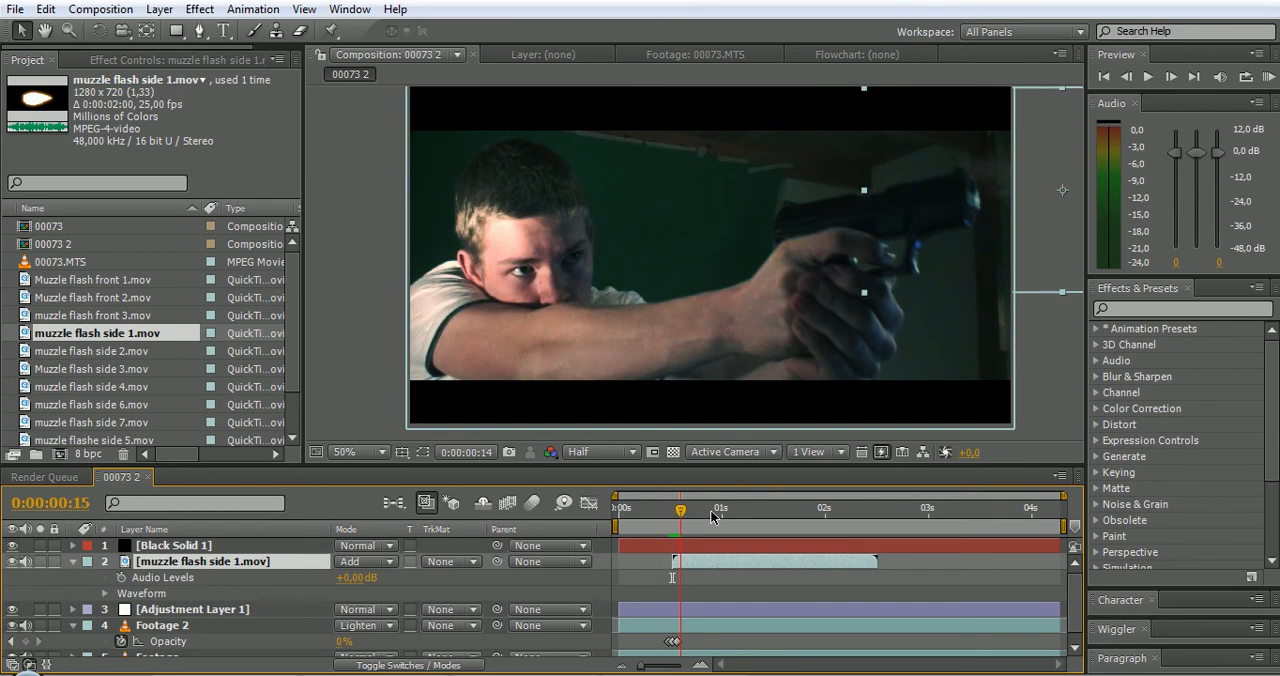
{"action": "left_click_drag", "start_coordinate": [680, 510], "coordinate": [724, 510]}
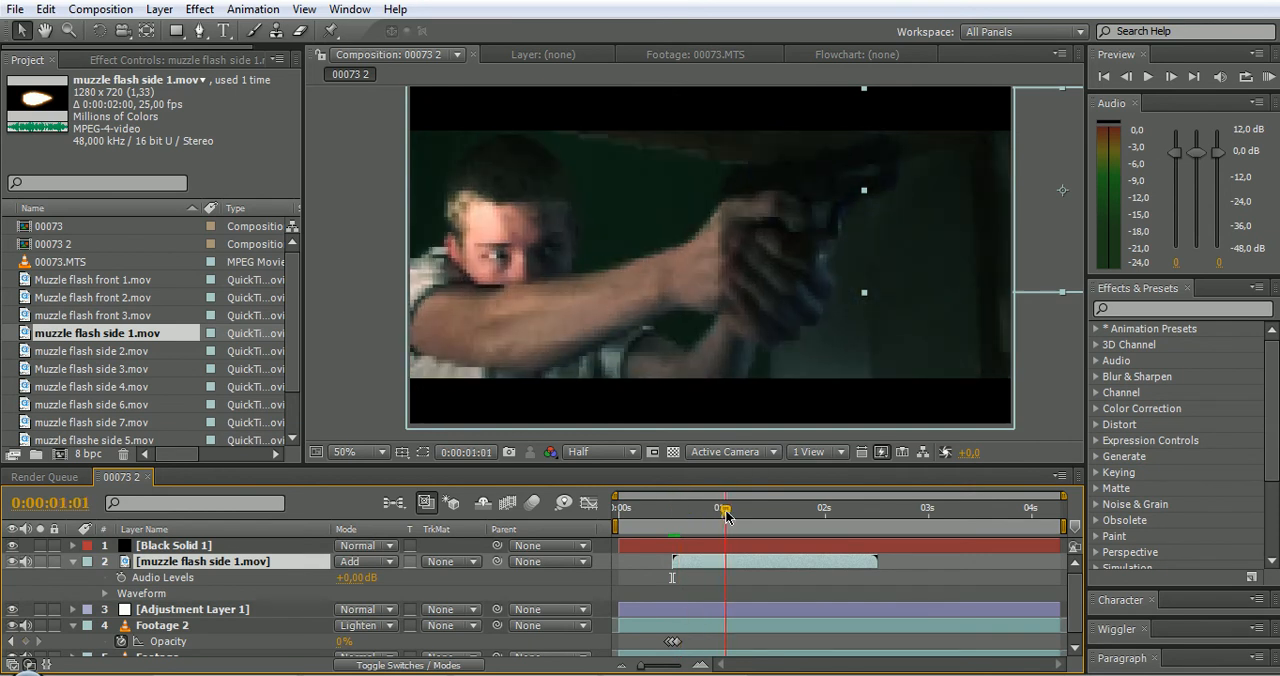
{"action": "left_click_drag", "start_coordinate": [724, 508], "coordinate": [752, 508]}
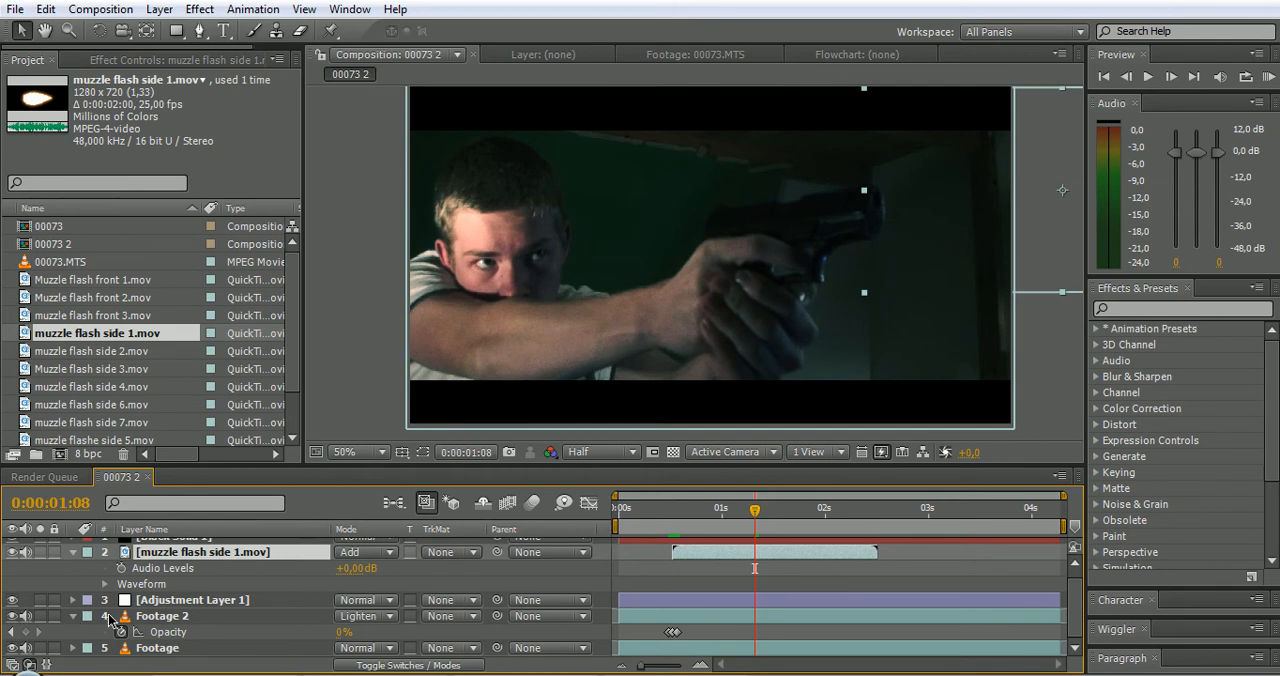
{"action": "left_click", "coordinate": [162, 616]}
{"action": "type", "text": "Glow"}
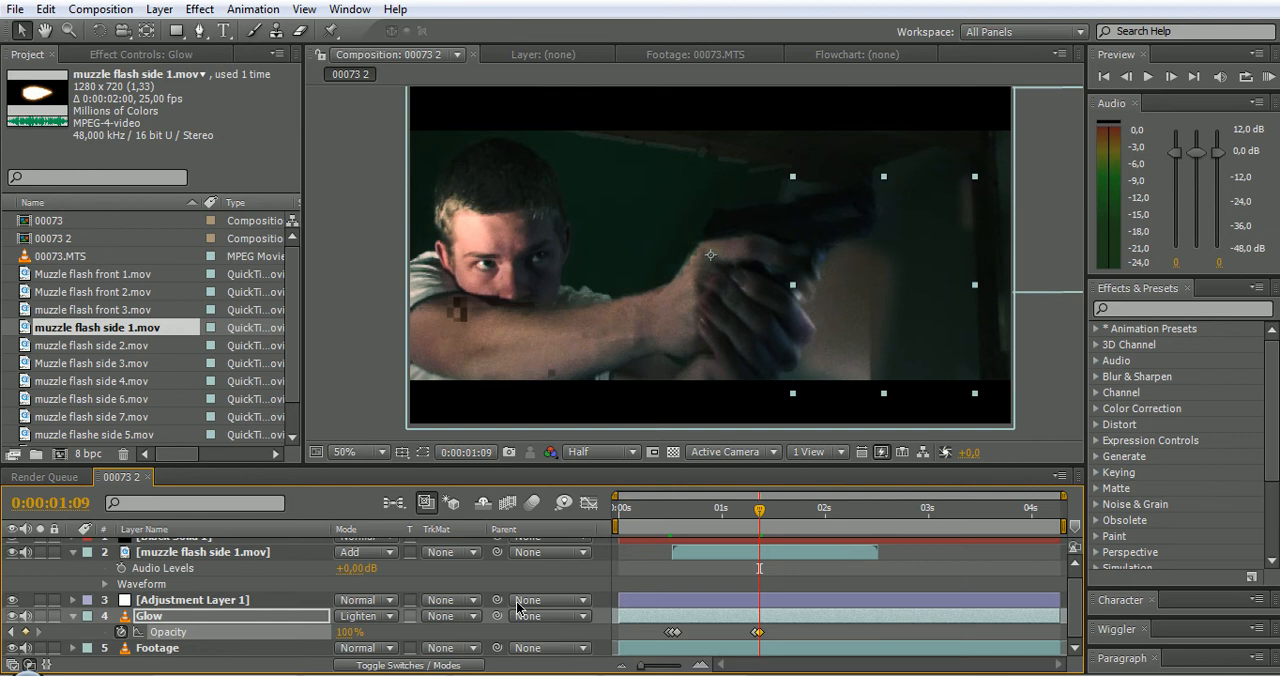
{"action": "mouse_move", "coordinate": [256, 588]}
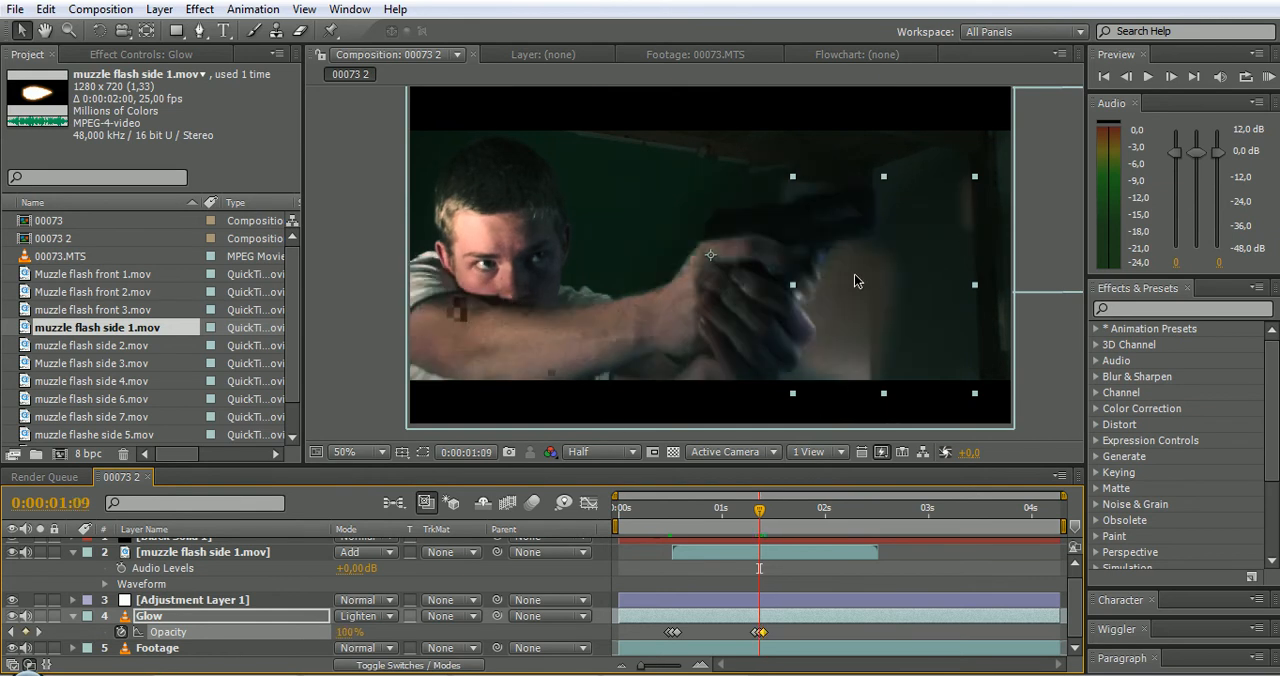
{"action": "mouse_move", "coordinate": [686, 524]}
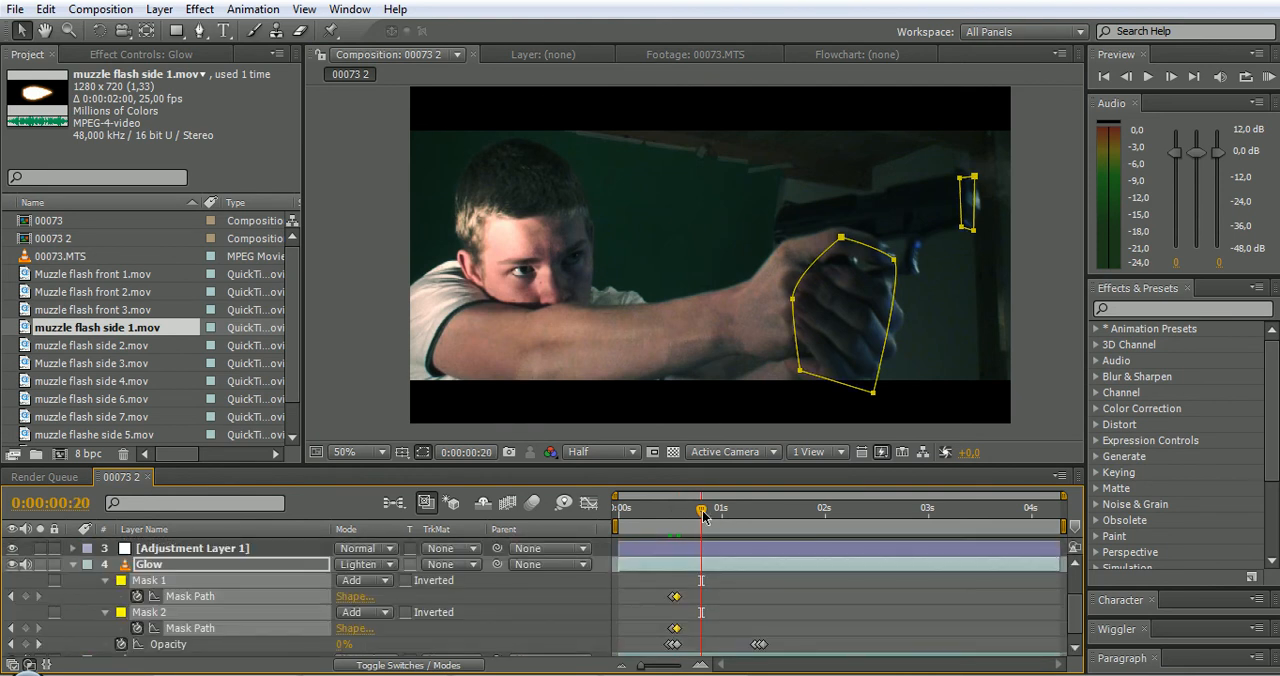
Draw Mask 1 around the hands and Mask 2 near the muzzle on Glow with Mask Path keyframes.
{"action": "left_click_drag", "start_coordinate": [700, 510], "coordinate": [744, 510]}
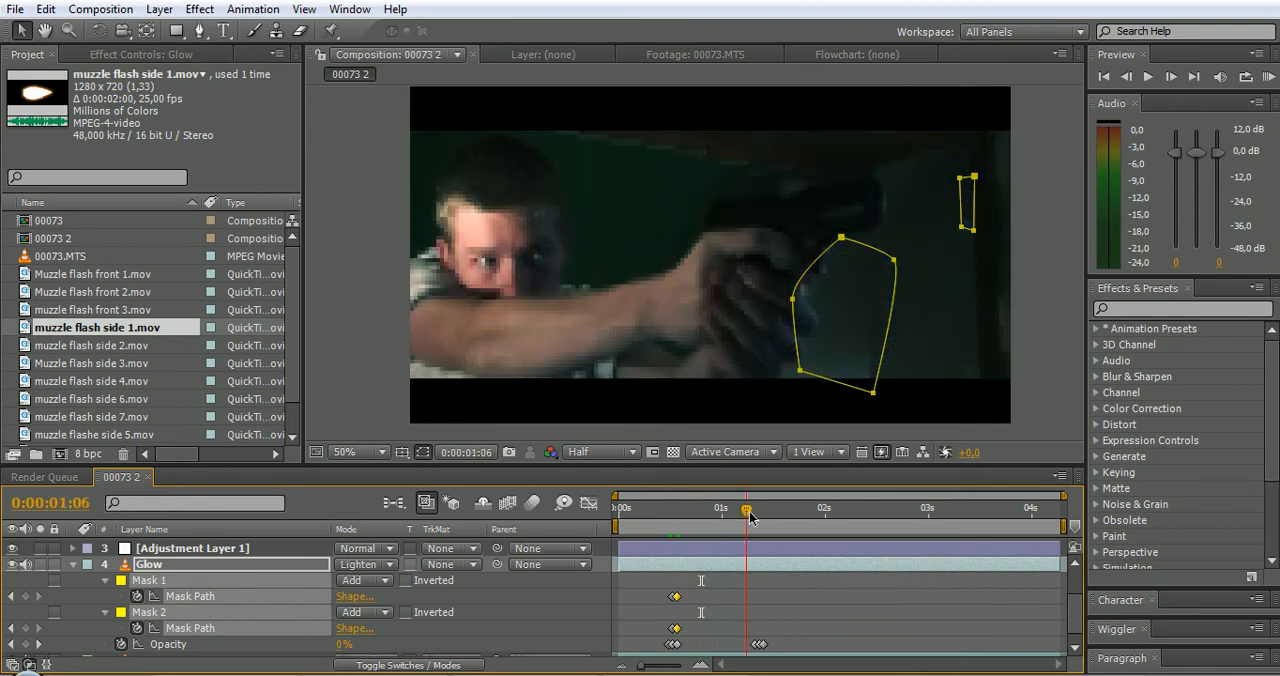
{"action": "left_click", "coordinate": [752, 508]}
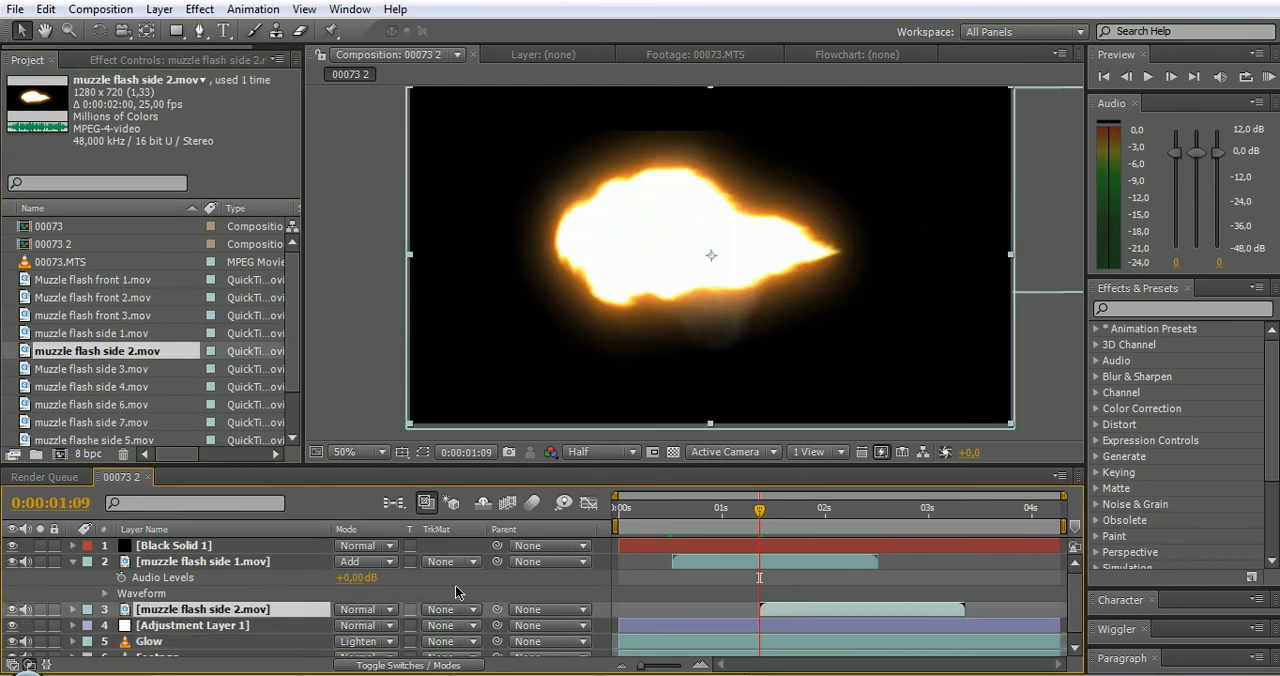
Composite muzzle flash side 2.mov at the barrel with Add blending and scrub past two seconds to check.
{"action": "left_click", "coordinate": [364, 608]}
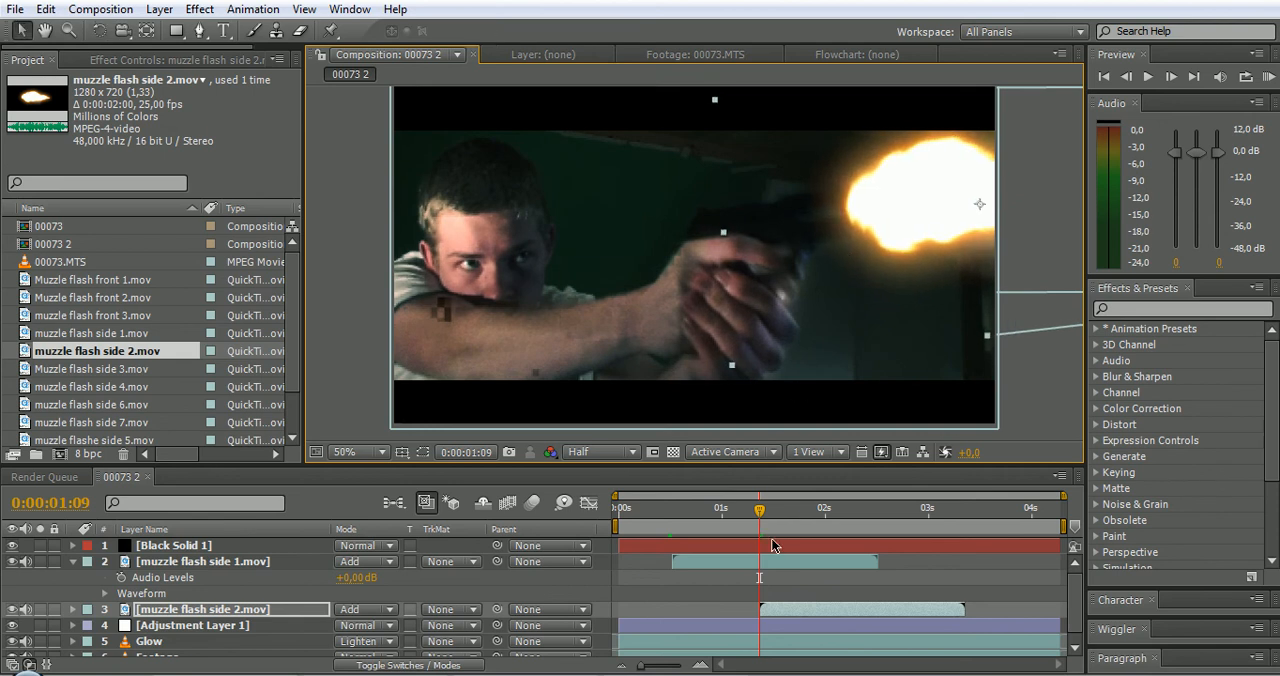
{"action": "left_click_drag", "start_coordinate": [760, 510], "coordinate": [784, 510]}
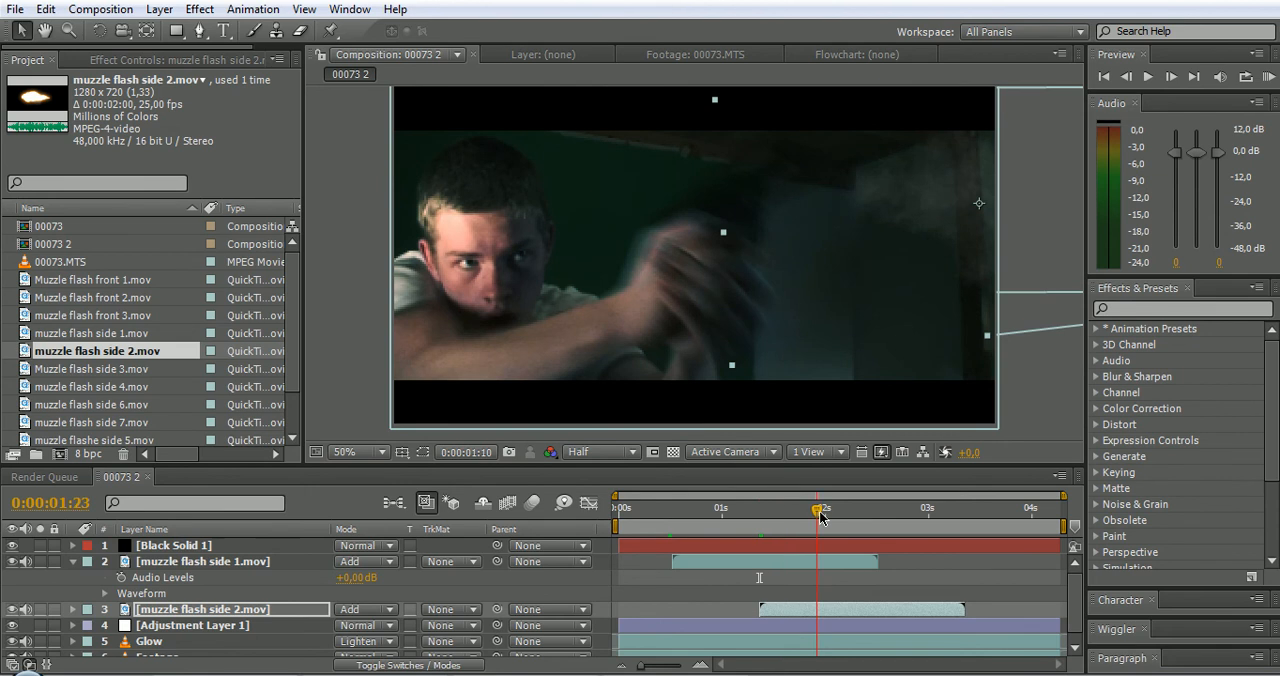
{"action": "left_click_drag", "start_coordinate": [820, 510], "coordinate": [842, 510]}
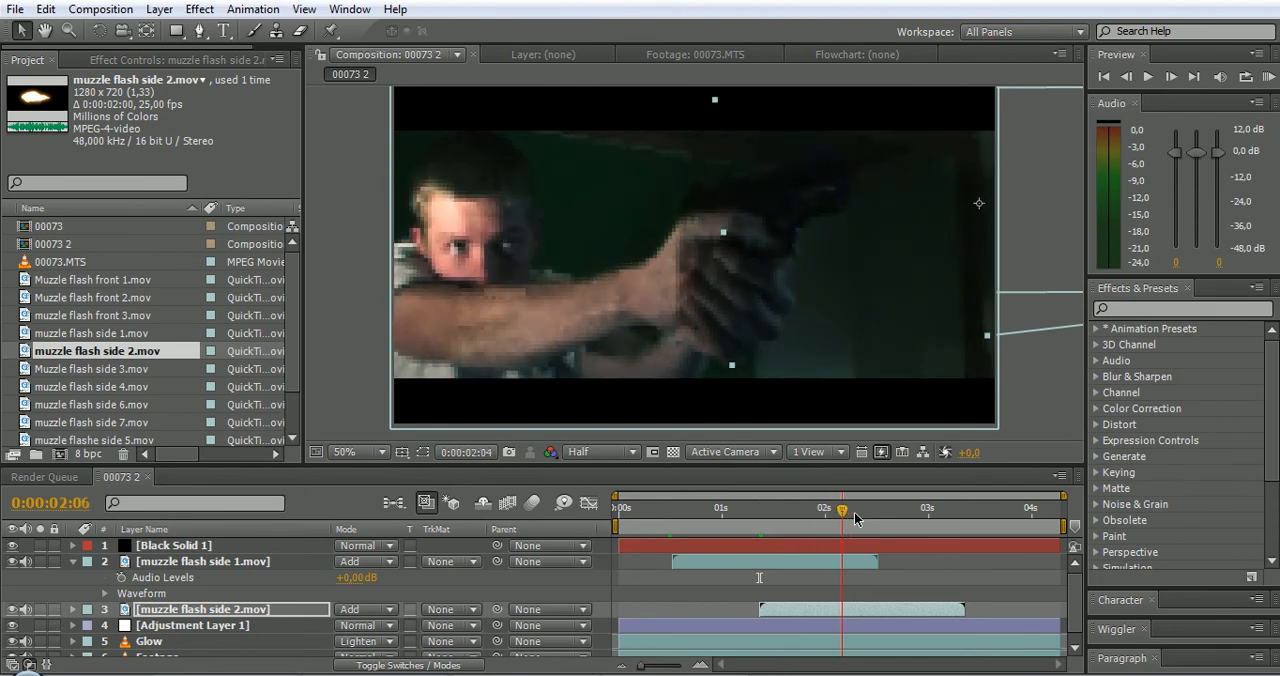
{"action": "left_click_drag", "start_coordinate": [842, 510], "coordinate": [858, 510]}
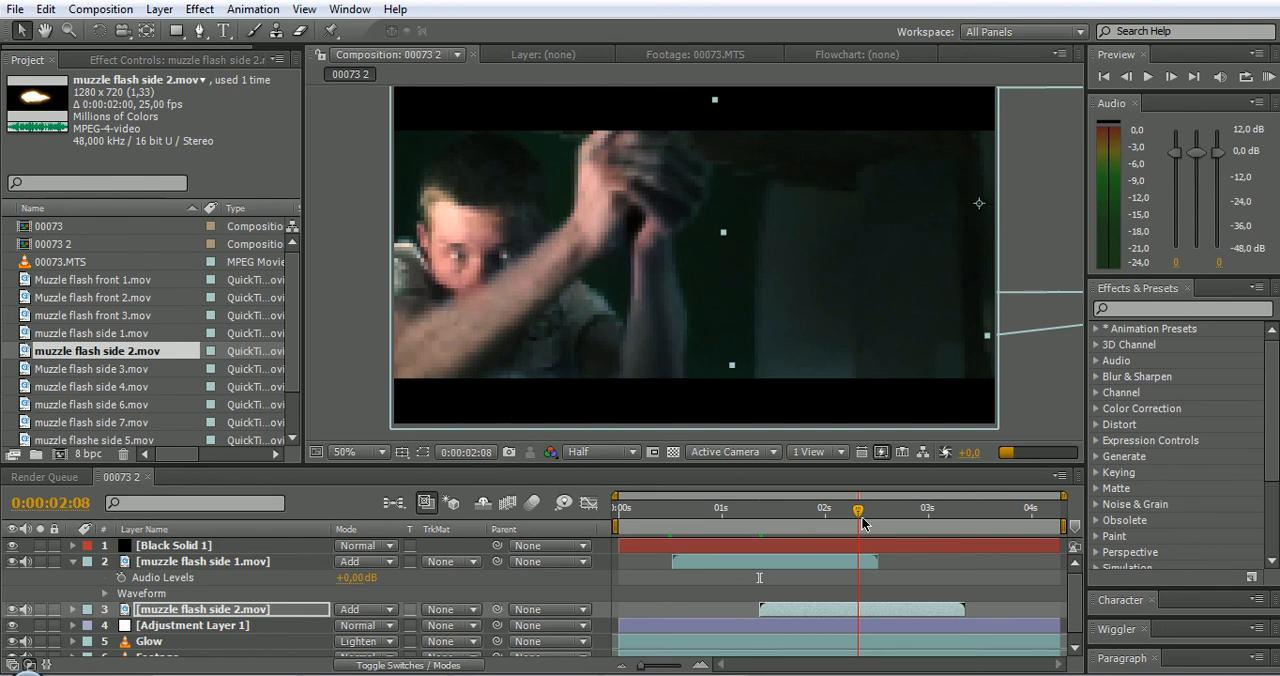
{"action": "left_click_drag", "start_coordinate": [858, 510], "coordinate": [852, 510]}
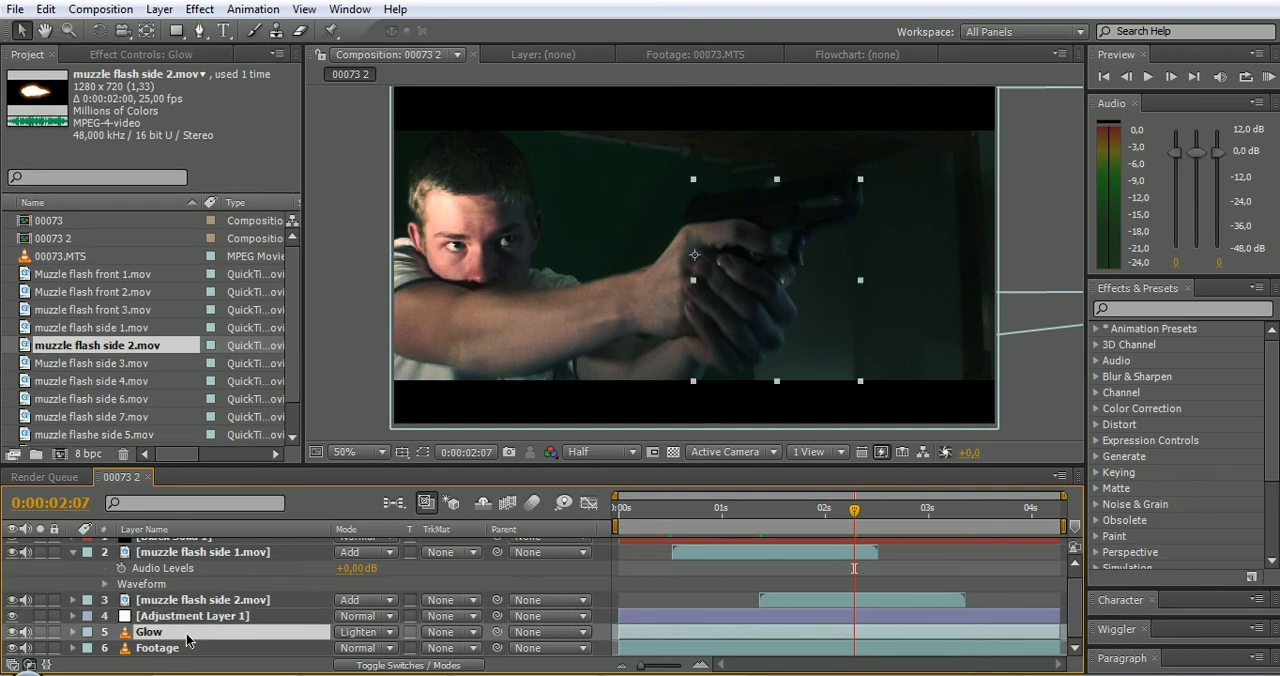
Select the Glow layer to receive 100%/0% opacity keyframes near 2:07.
{"action": "left_click", "coordinate": [72, 632]}
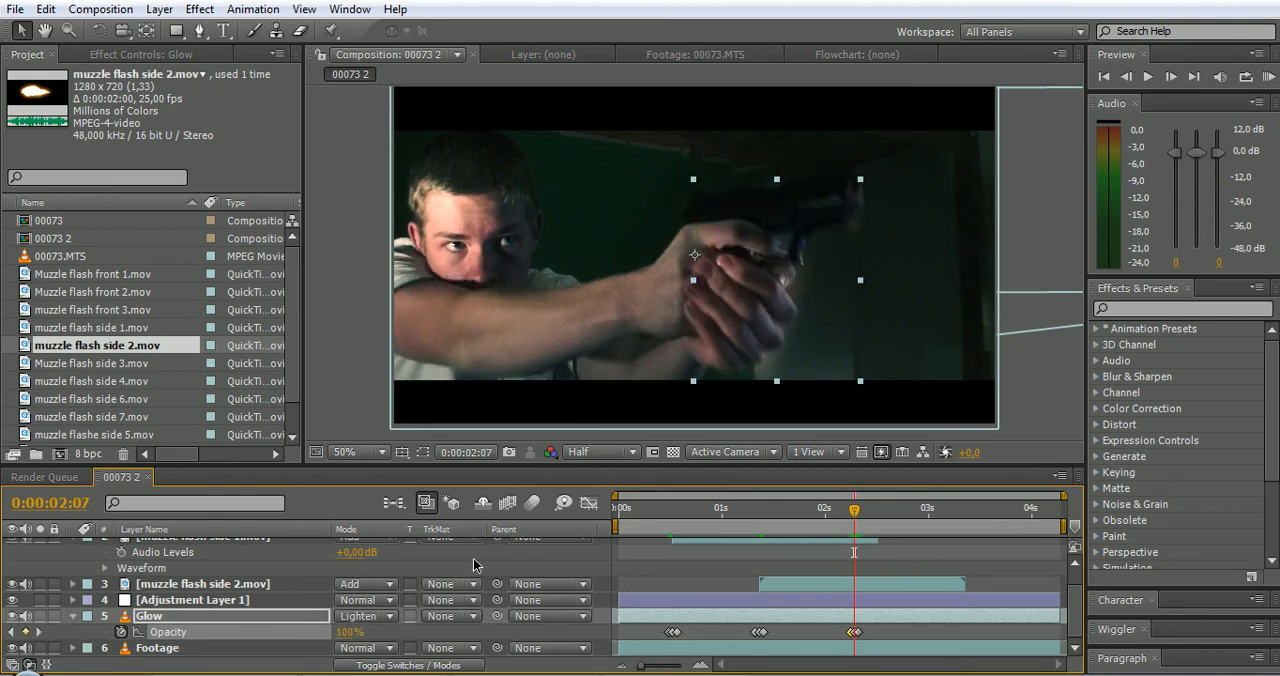
{"action": "mouse_move", "coordinate": [750, 302]}
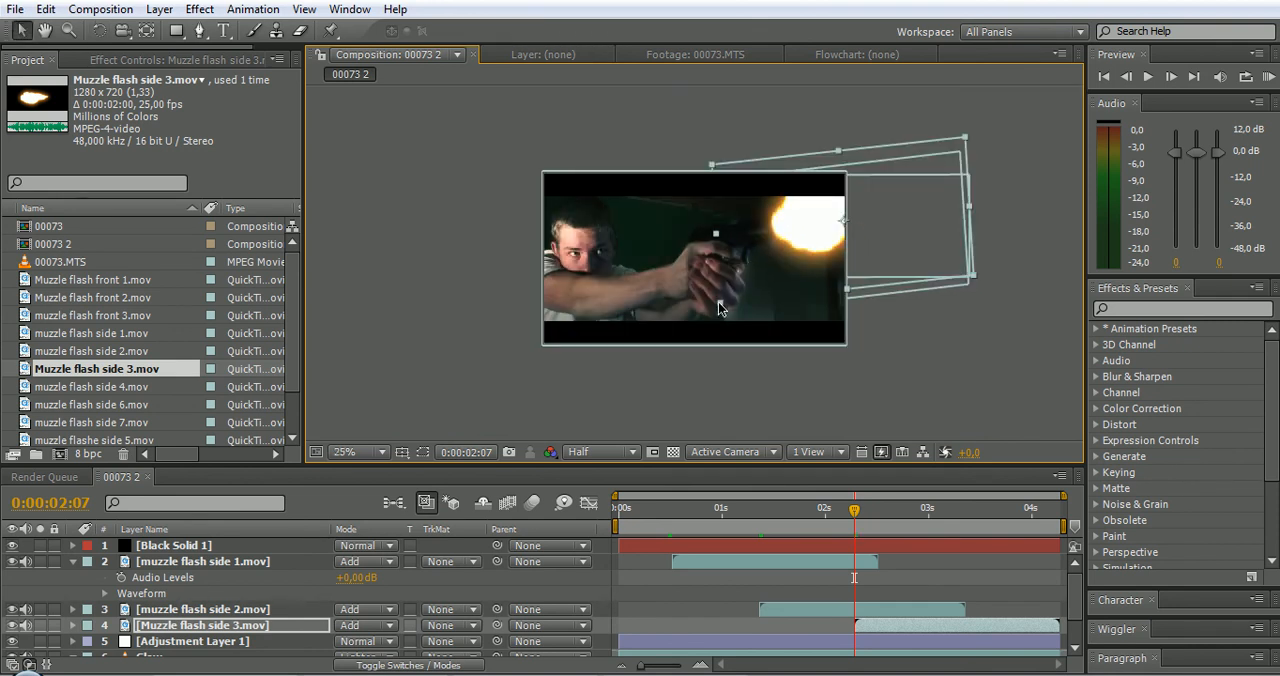
Fit the composition back into the viewer after placing Muzzle flash side 3.mov.
{"action": "left_click", "coordinate": [344, 452]}
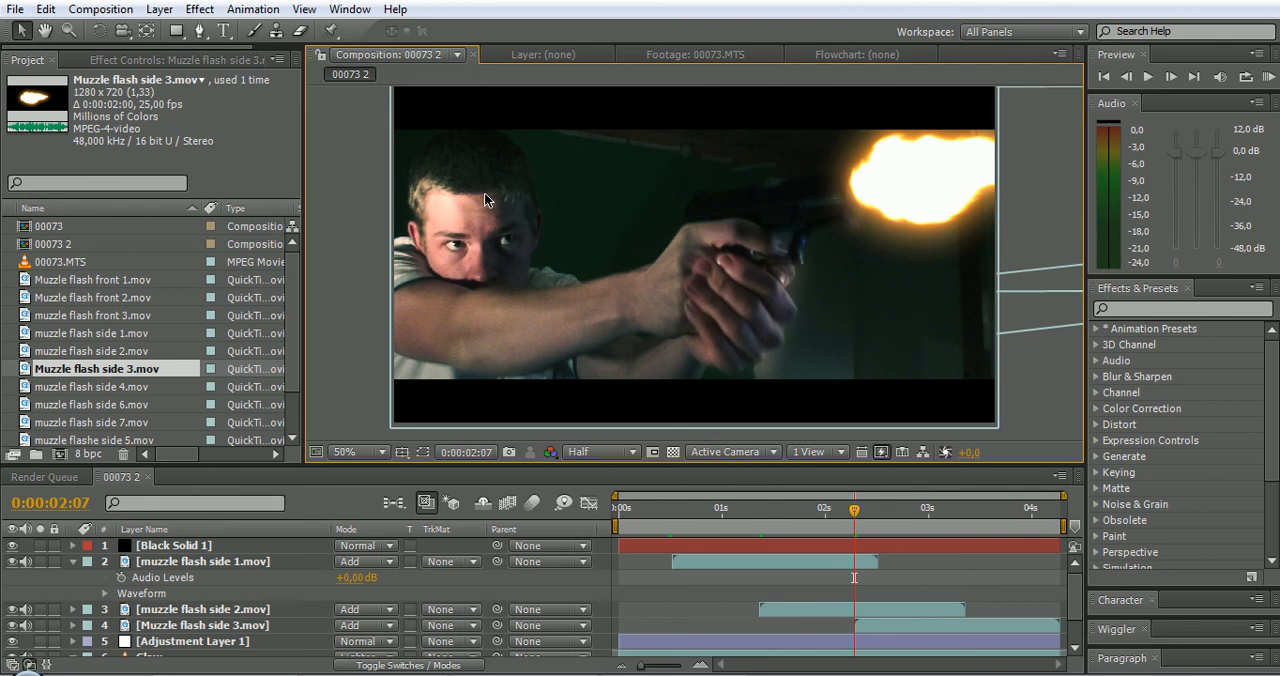
{"action": "mouse_move", "coordinate": [528, 280]}
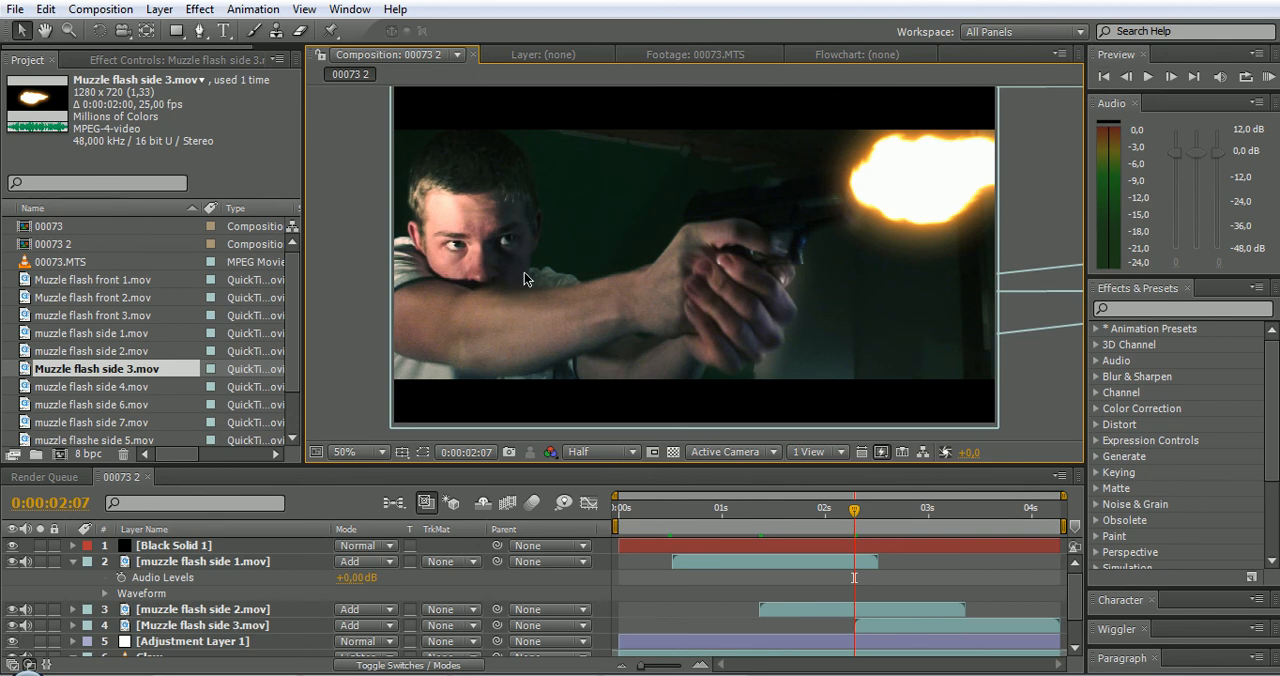
{"action": "mouse_move", "coordinate": [622, 264]}
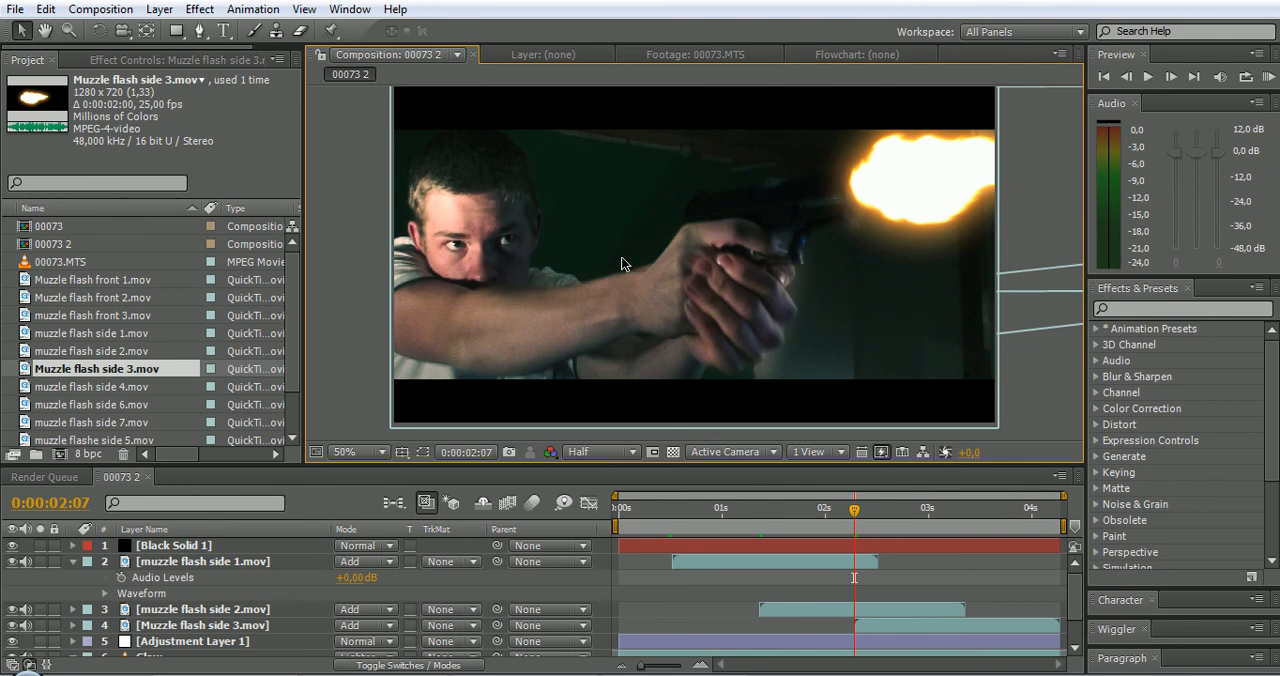
Switch the viewer resolution from Half to Full and scrub frames around the third flash.
{"action": "left_click", "coordinate": [858, 508]}
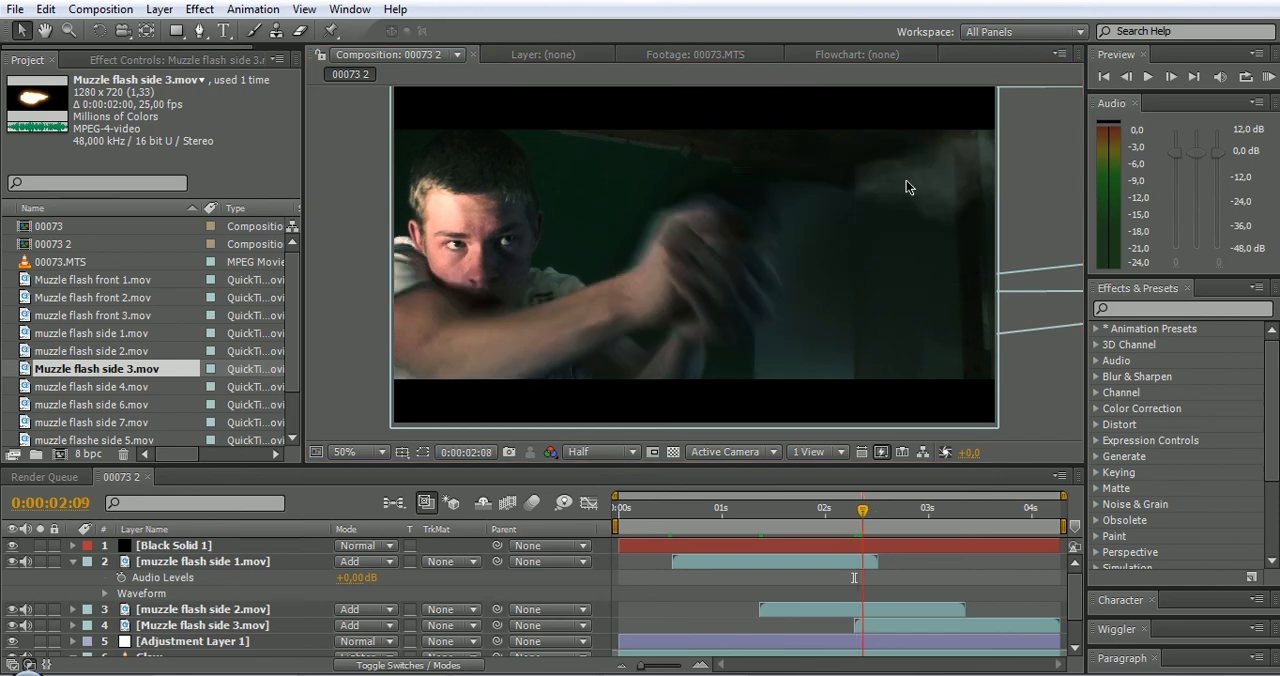
{"action": "left_click", "coordinate": [796, 510]}
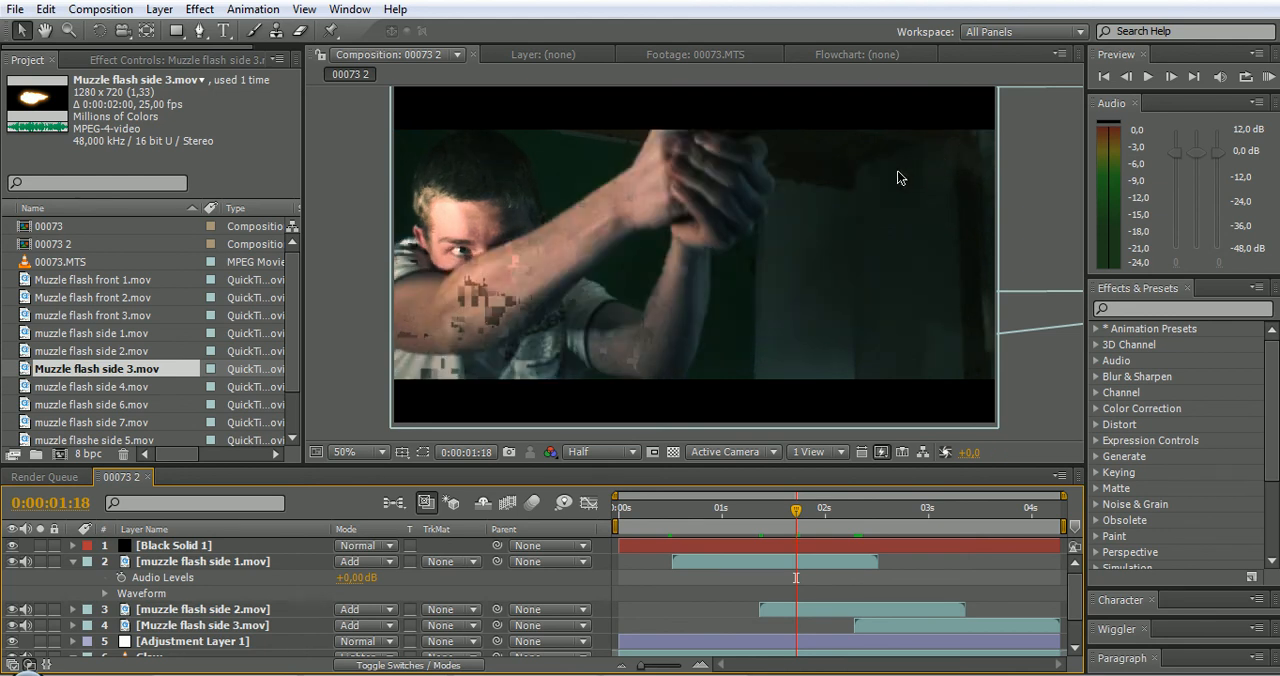
{"action": "left_click", "coordinate": [598, 452]}
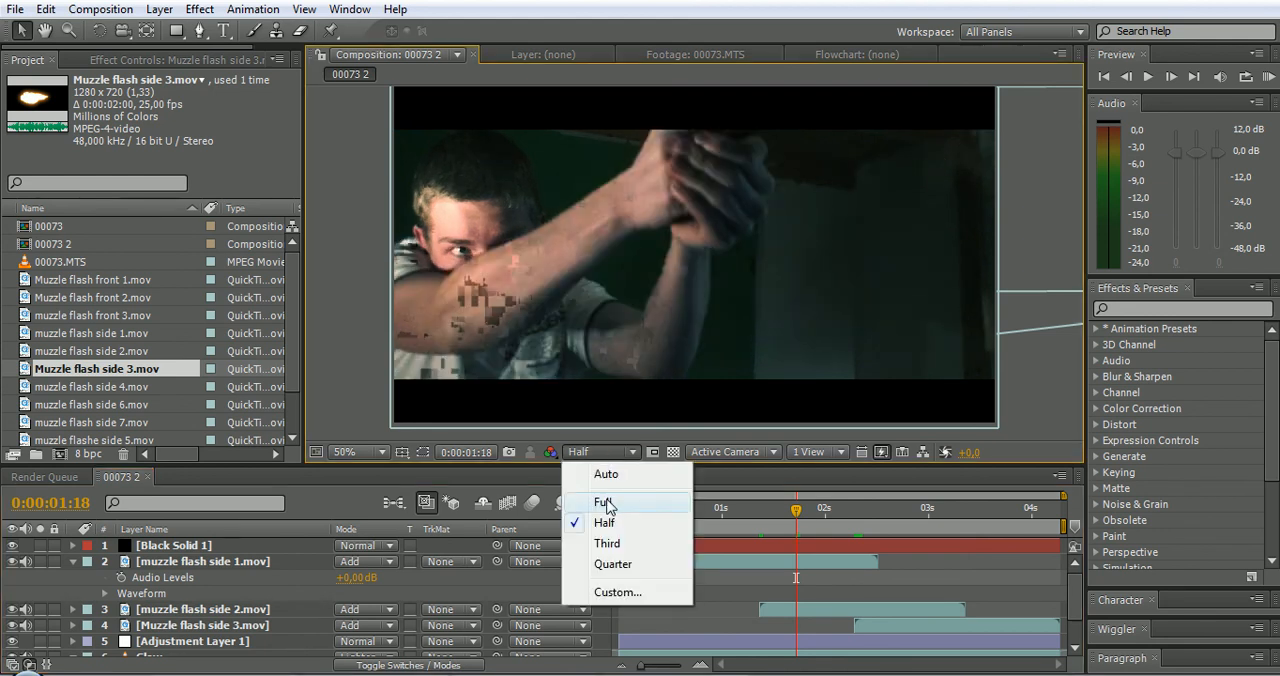
{"action": "left_click", "coordinate": [604, 500]}
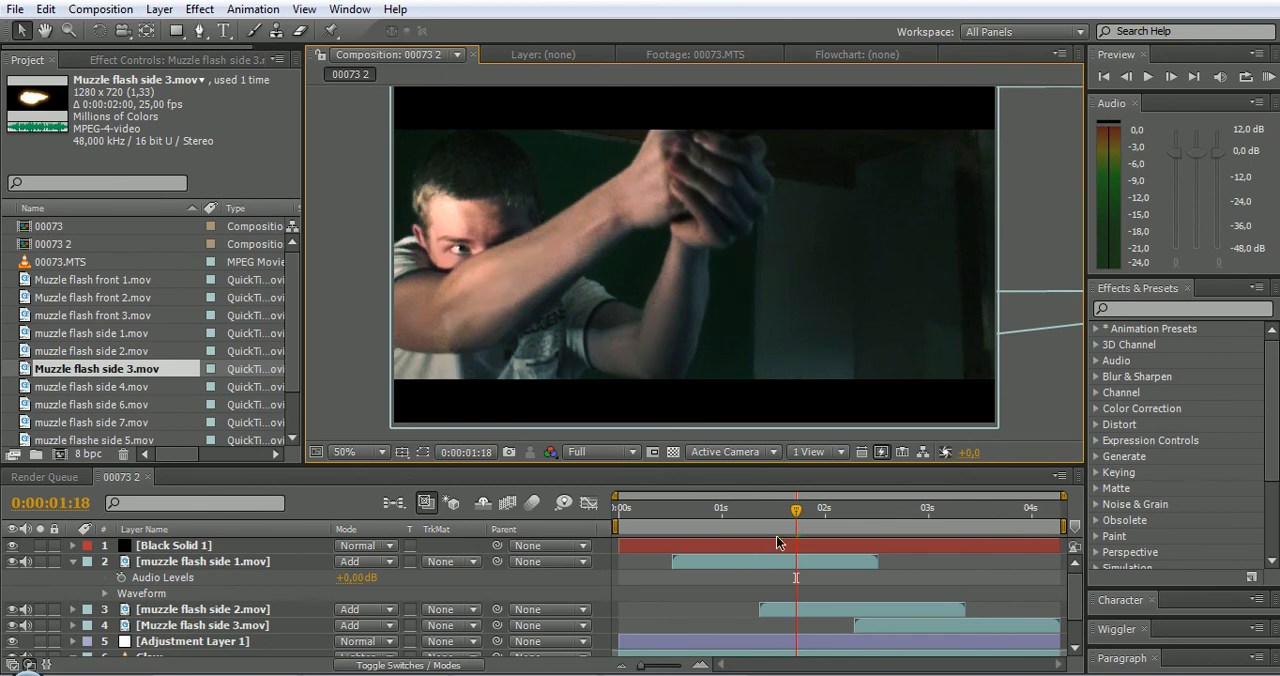
{"action": "left_click_drag", "start_coordinate": [796, 510], "coordinate": [780, 510]}
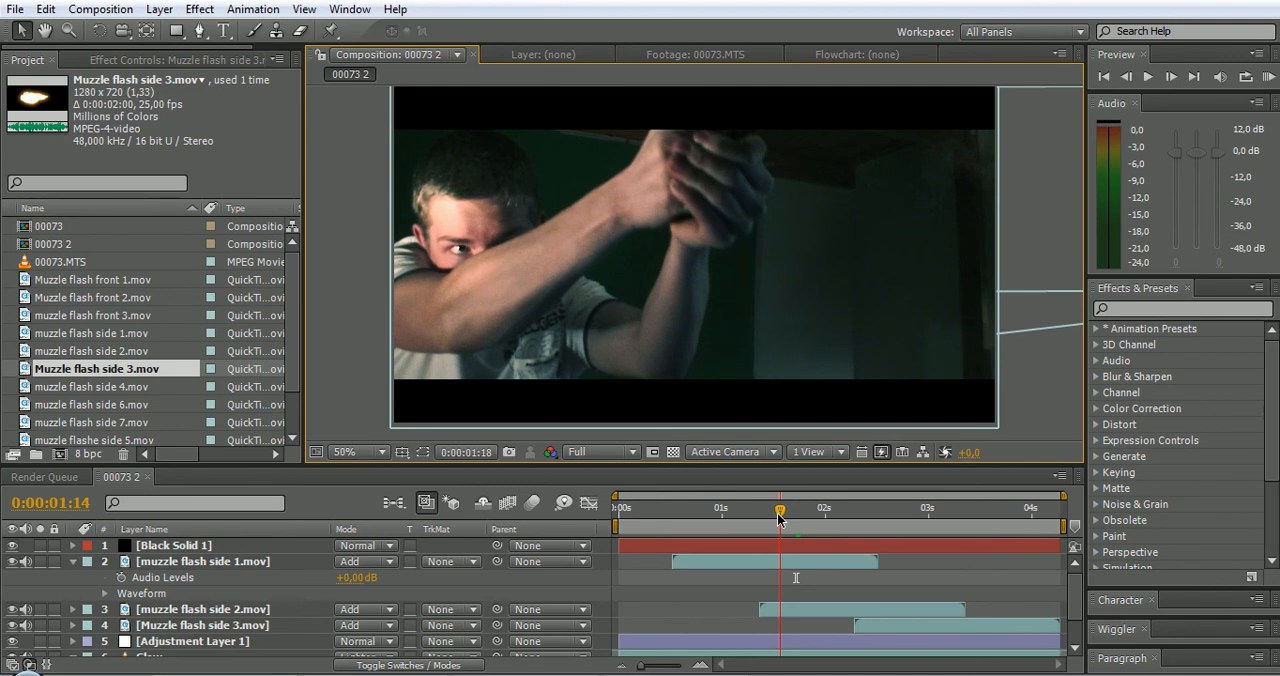